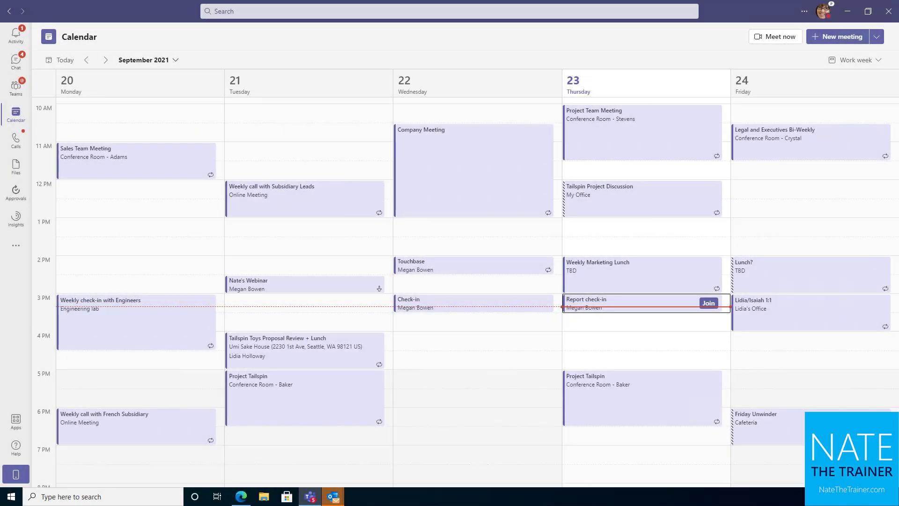
{"action": "mouse_move", "coordinate": [322, 119]}
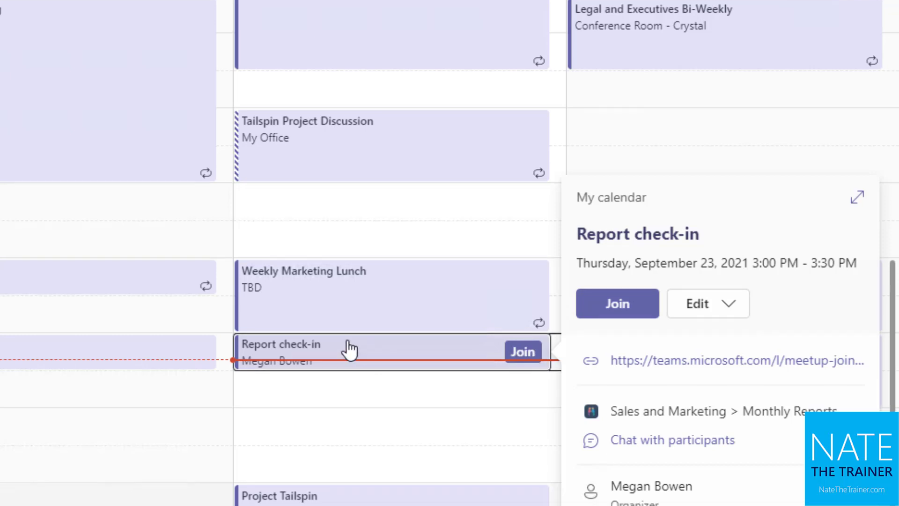
- Join the Report check-in meeting via Custom Setup with computer audio and camera off
{"action": "scroll", "scroll_direction": "down", "scroll_amount": 3}
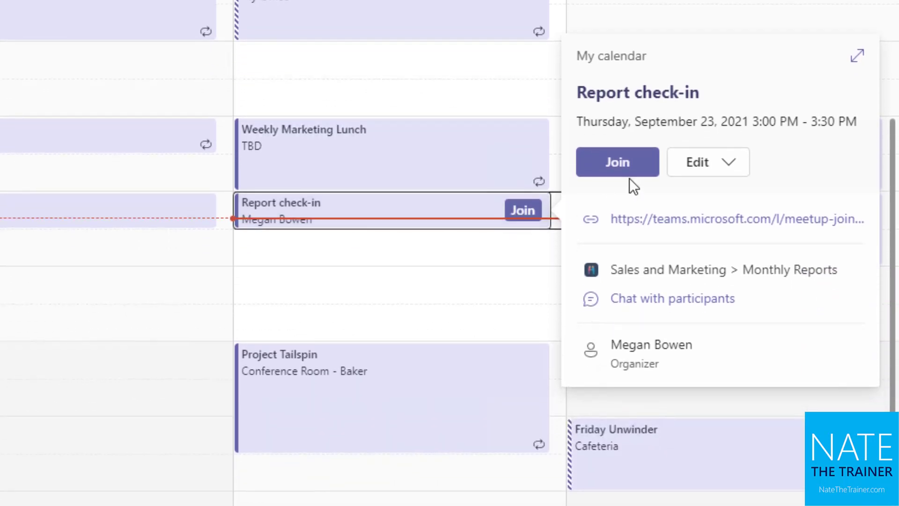
{"action": "mouse_move", "coordinate": [375, 223]}
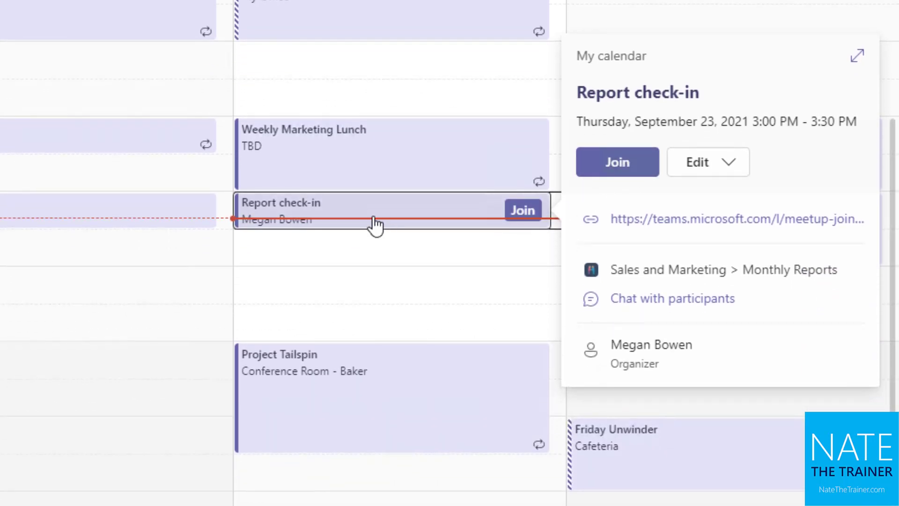
{"action": "mouse_move", "coordinate": [263, 264]}
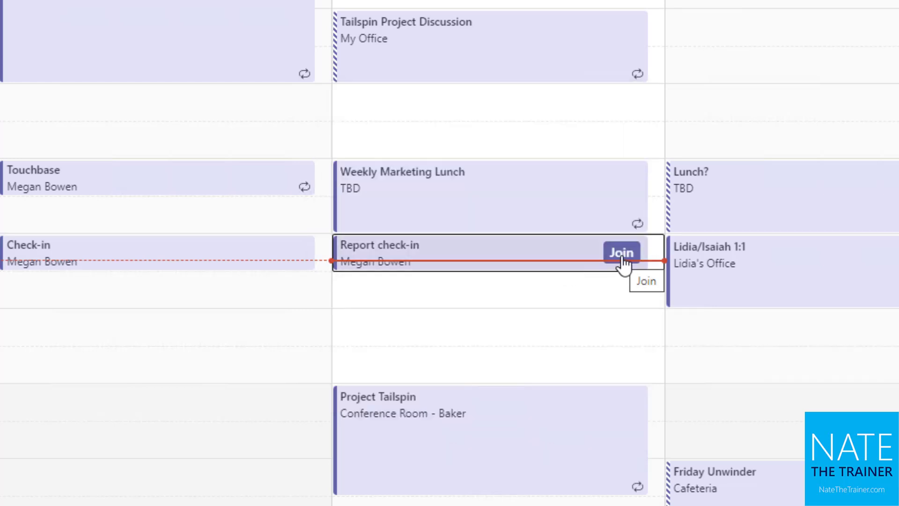
{"action": "left_click", "coordinate": [621, 252]}
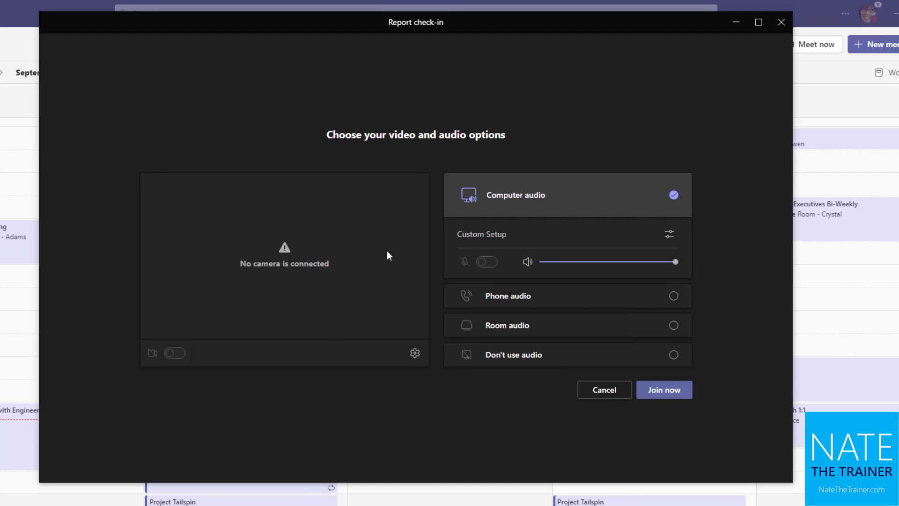
{"action": "mouse_move", "coordinate": [241, 228]}
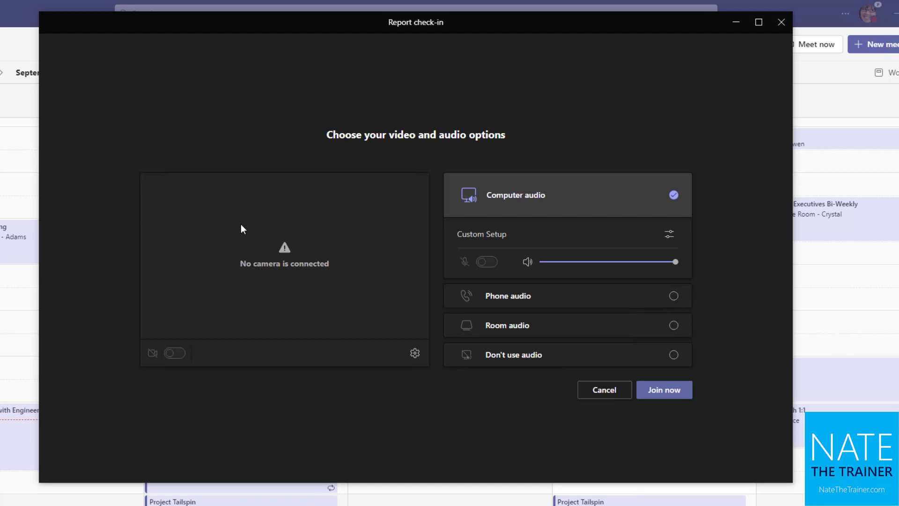
{"action": "mouse_move", "coordinate": [636, 234]}
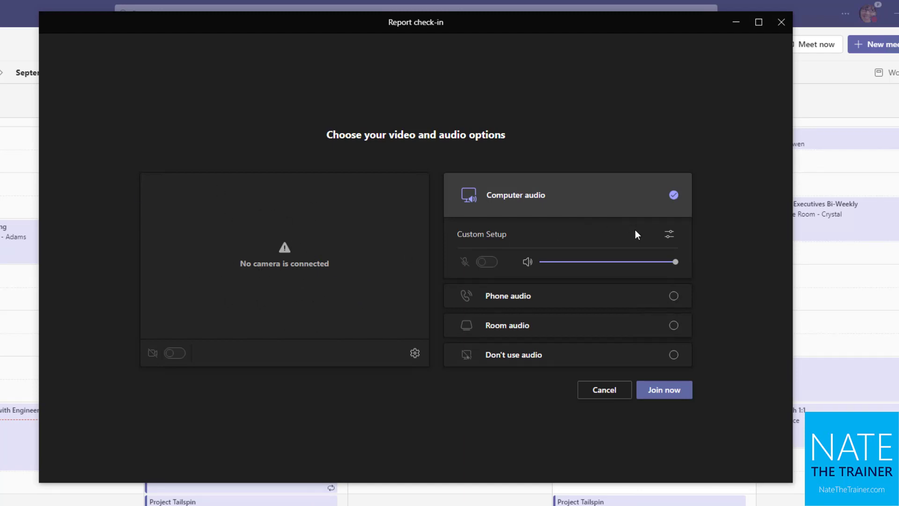
{"action": "left_click", "coordinate": [668, 234]}
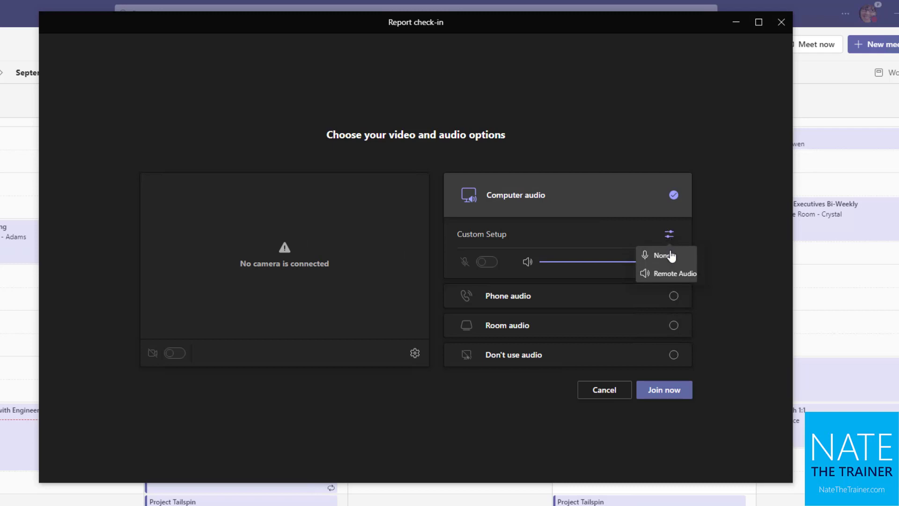
{"action": "left_click", "coordinate": [663, 390]}
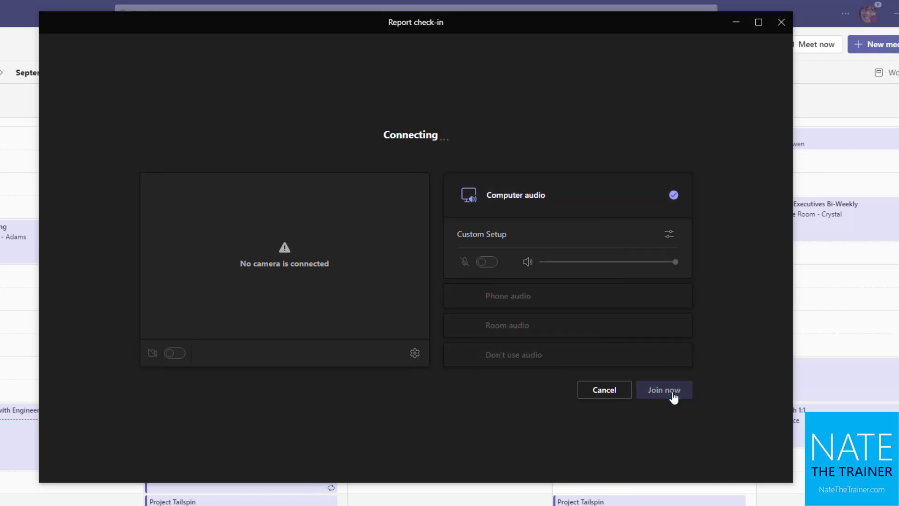
- Wait in the connected meeting until 'Waiting for others to join' shows
{"action": "left_click", "coordinate": [663, 390]}
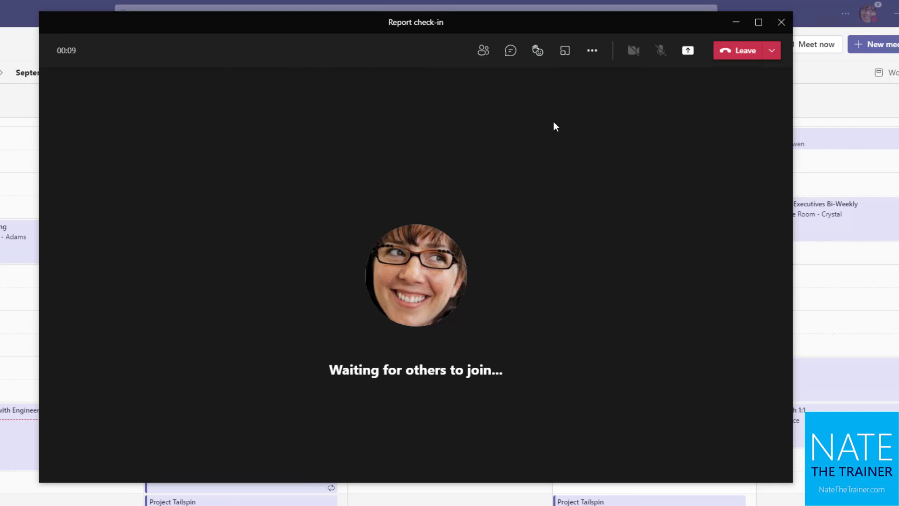
{"action": "mouse_move", "coordinate": [556, 122]}
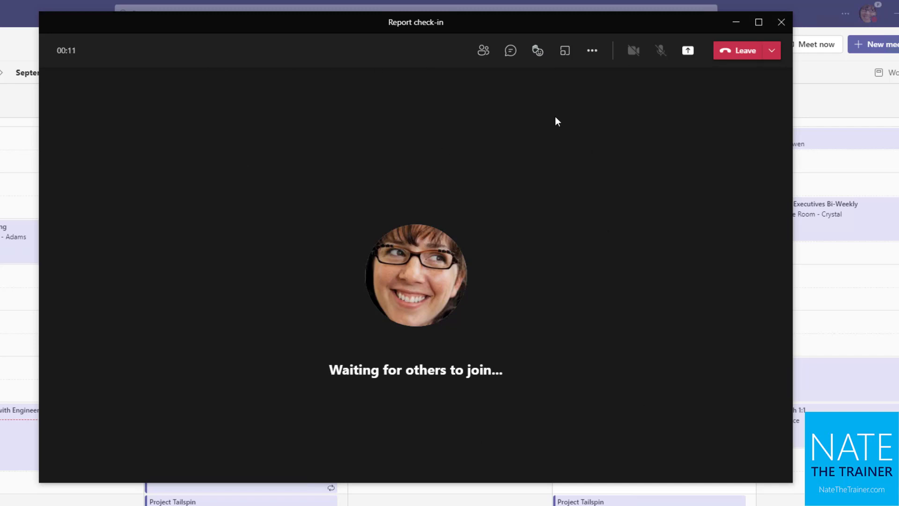
{"action": "mouse_move", "coordinate": [572, 80]}
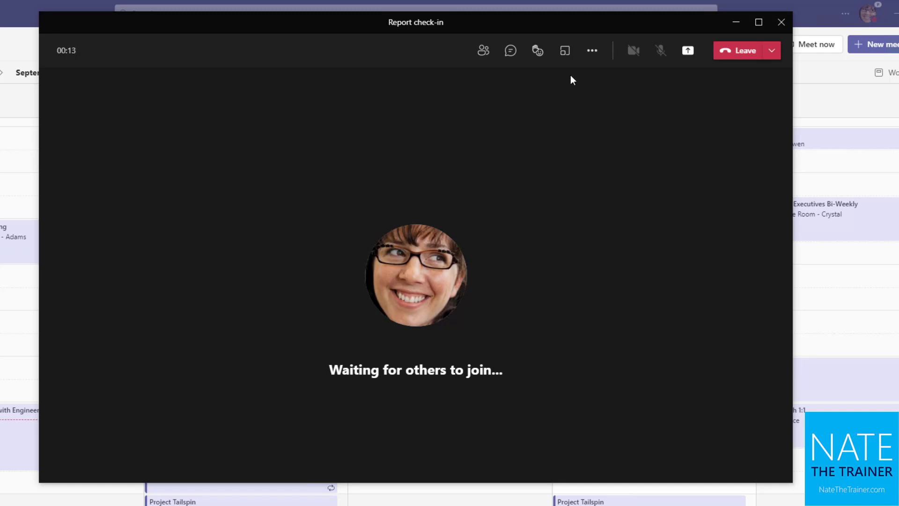
- Show the Meeting chat pane with the scheduling and start history beside the call
{"action": "left_click", "coordinate": [510, 51]}
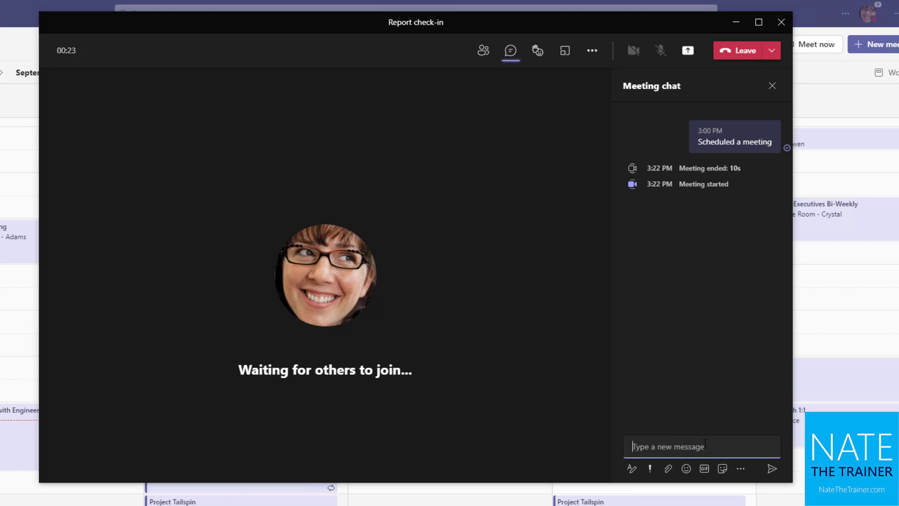
{"action": "mouse_move", "coordinate": [483, 51]}
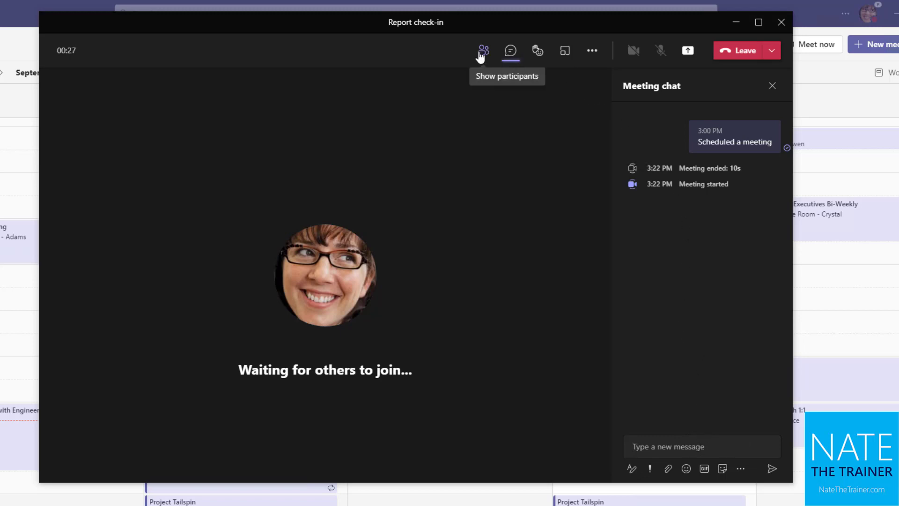
- Show the Participants pane and its more-options menu, including downloading the attendance list
{"action": "left_click", "coordinate": [483, 50]}
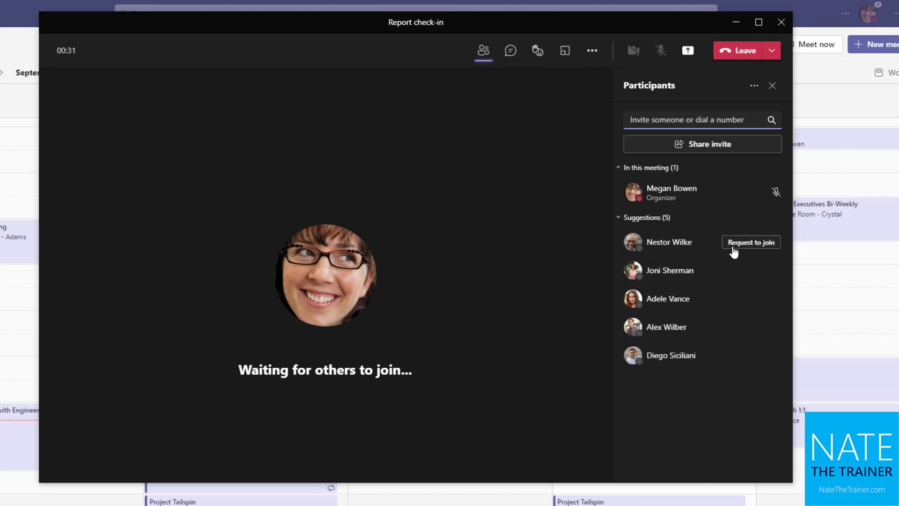
{"action": "mouse_move", "coordinate": [742, 305]}
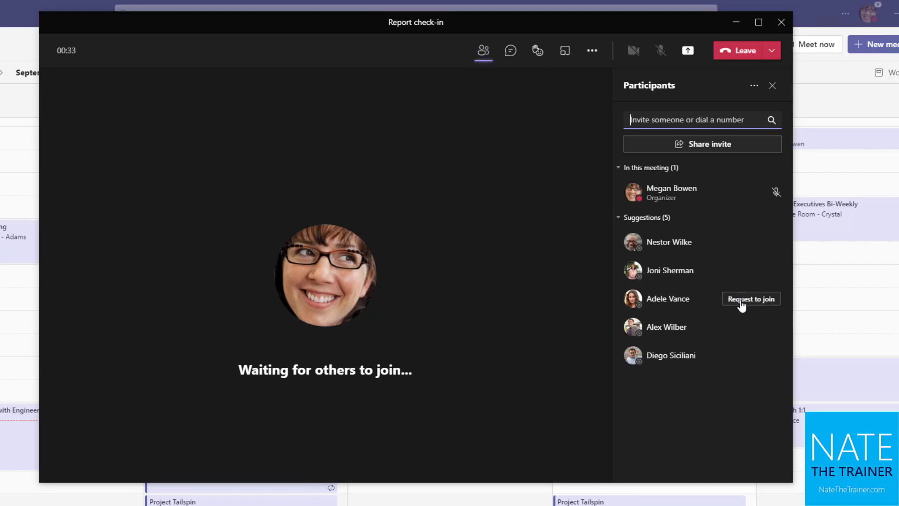
{"action": "mouse_move", "coordinate": [742, 360]}
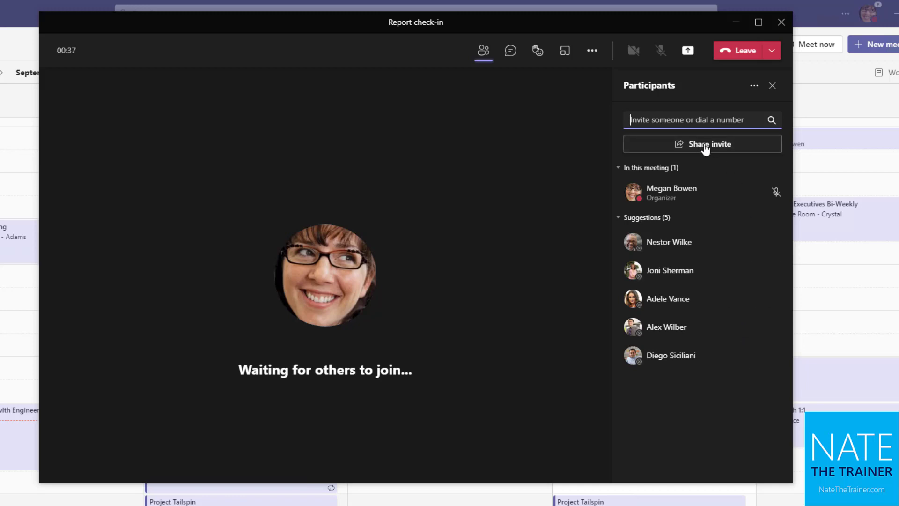
{"action": "mouse_move", "coordinate": [709, 144]}
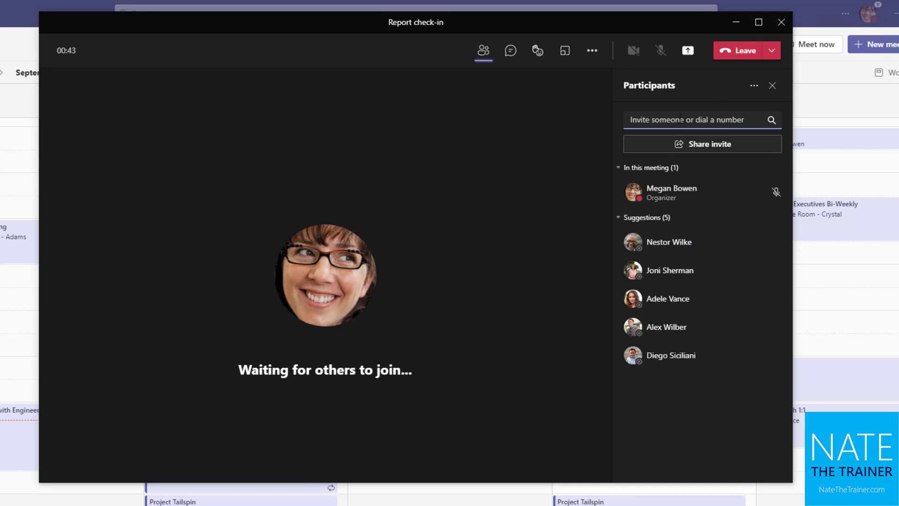
{"action": "left_click", "coordinate": [754, 85]}
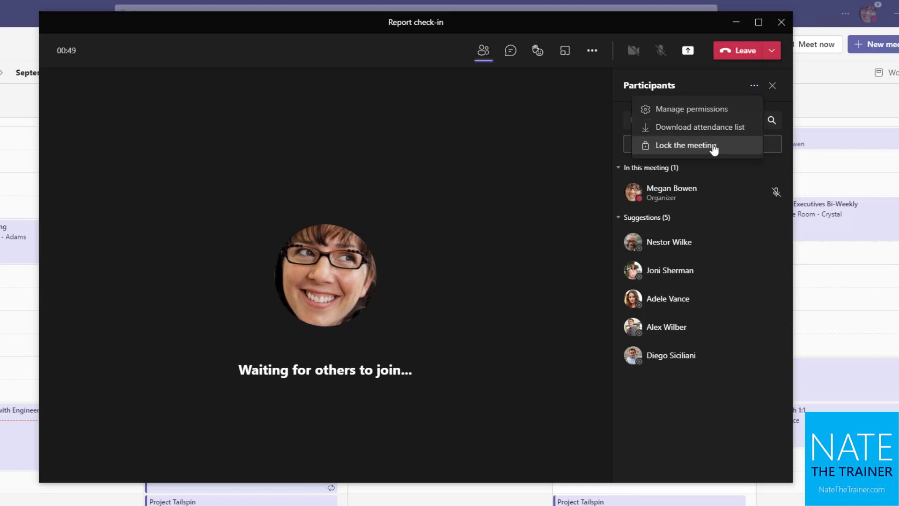
{"action": "mouse_move", "coordinate": [718, 149]}
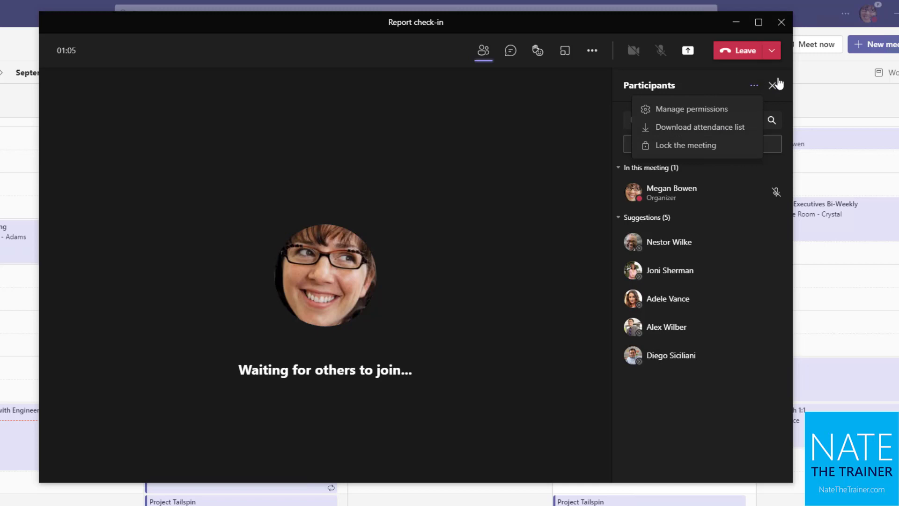
- Create 2 breakout rooms, leaving both empty and closed
{"action": "left_click", "coordinate": [772, 86]}
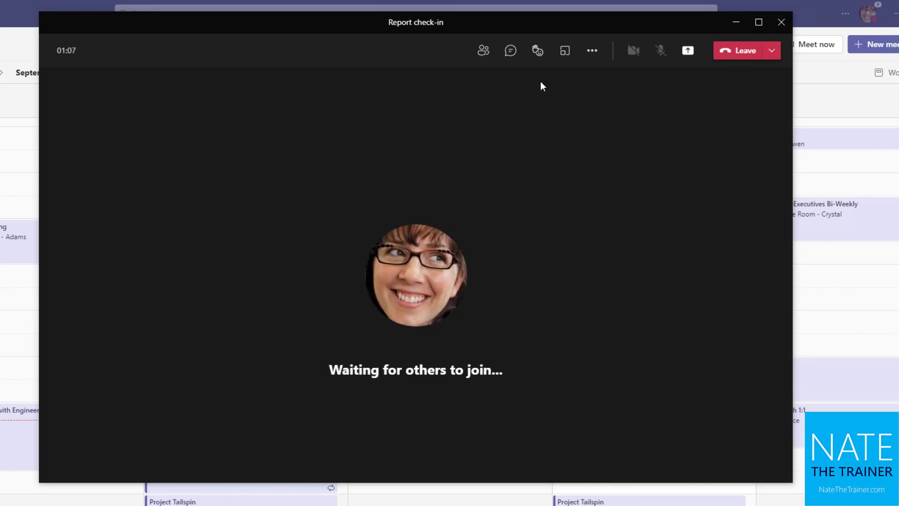
{"action": "mouse_move", "coordinate": [563, 50]}
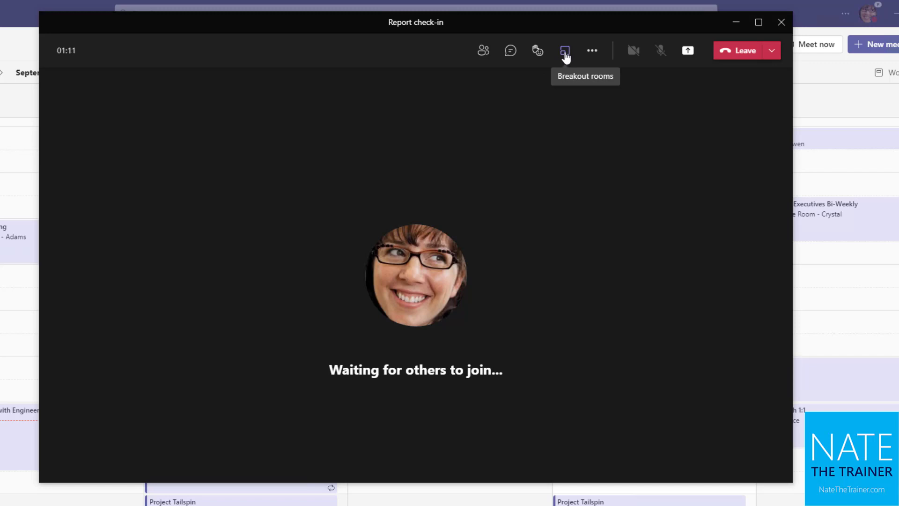
{"action": "left_click", "coordinate": [564, 50]}
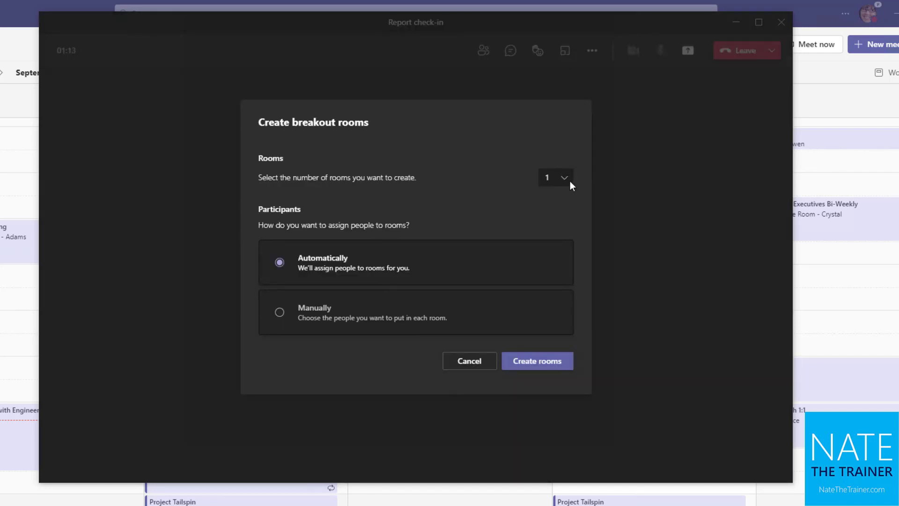
{"action": "left_click", "coordinate": [555, 177]}
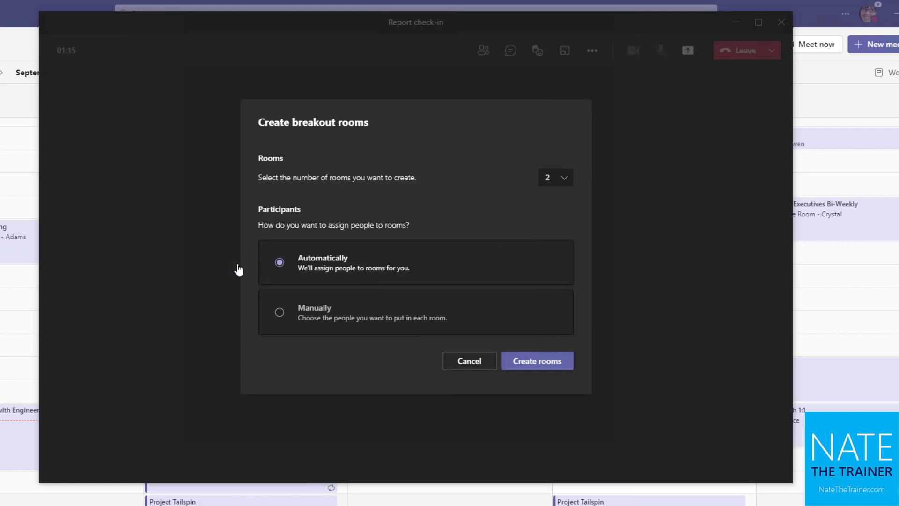
{"action": "mouse_move", "coordinate": [367, 268]}
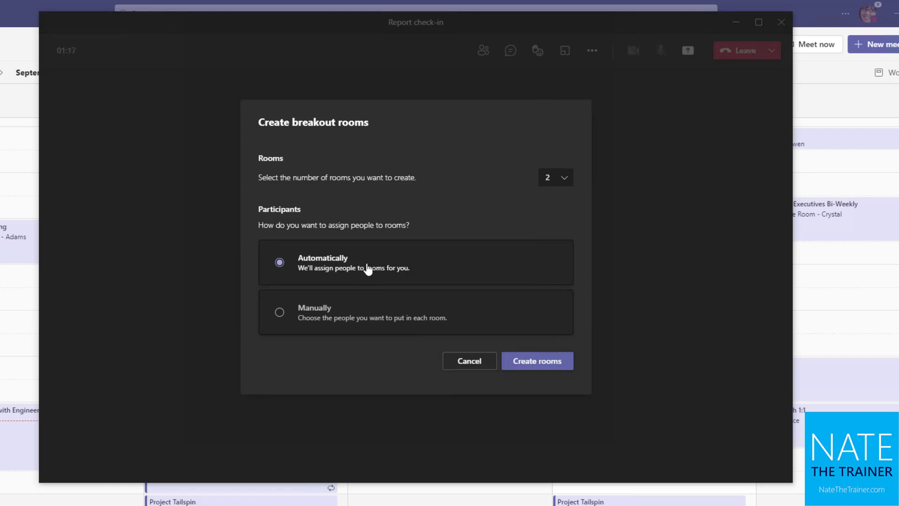
{"action": "mouse_move", "coordinate": [369, 330]}
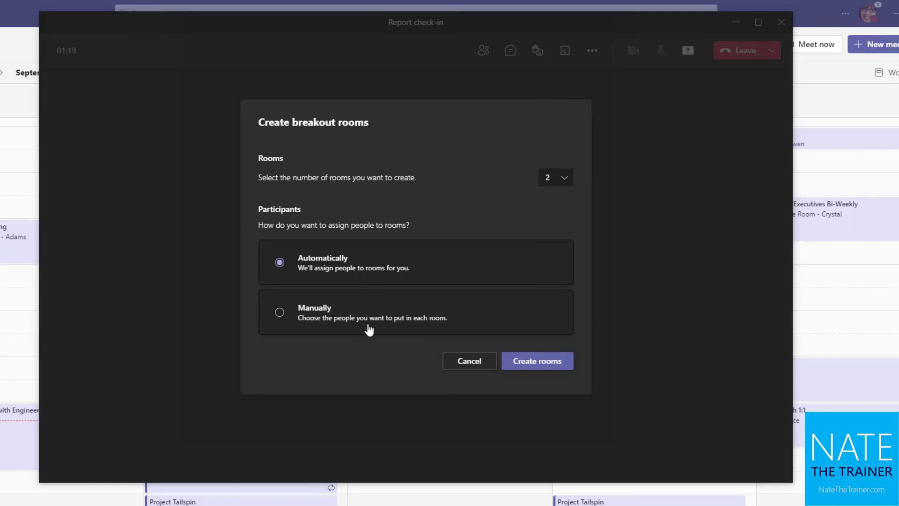
{"action": "left_click", "coordinate": [536, 360]}
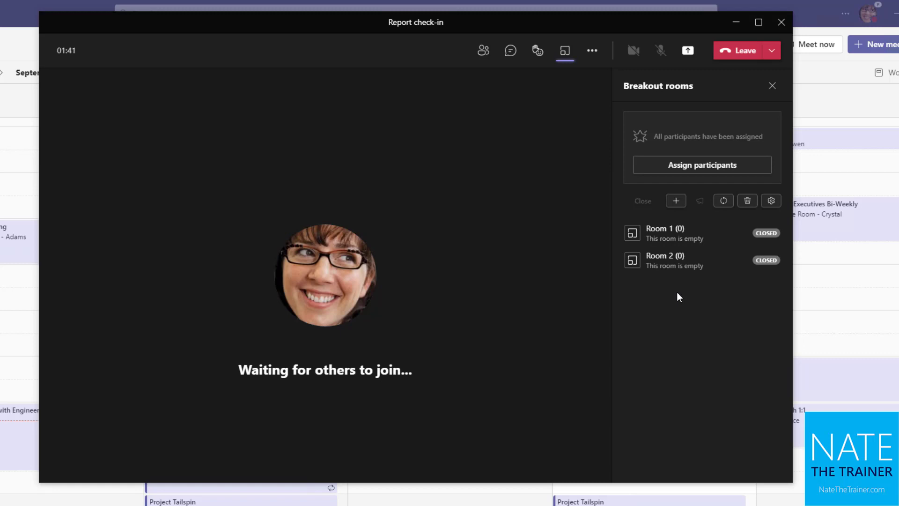
- Review breakout room settings and the time-limit option, then return to the Room 1/Room 2 list
{"action": "left_click", "coordinate": [771, 86]}
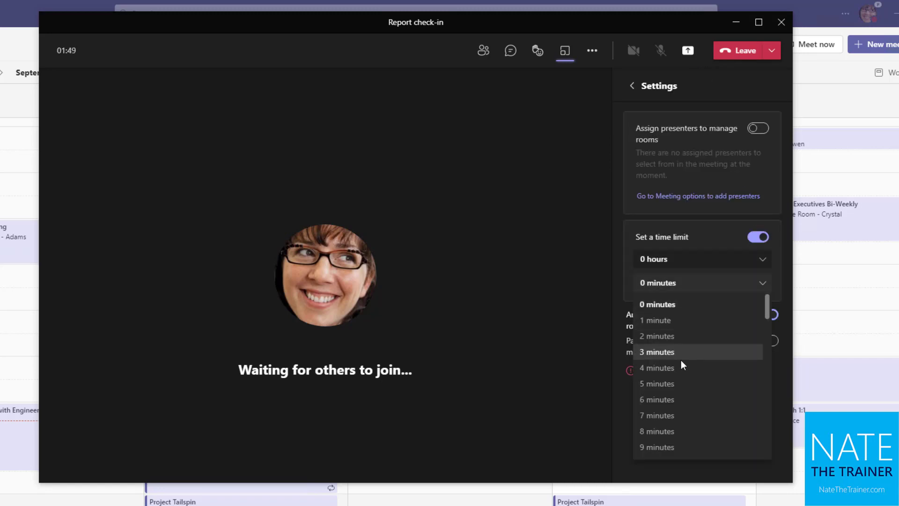
{"action": "left_click", "coordinate": [657, 383]}
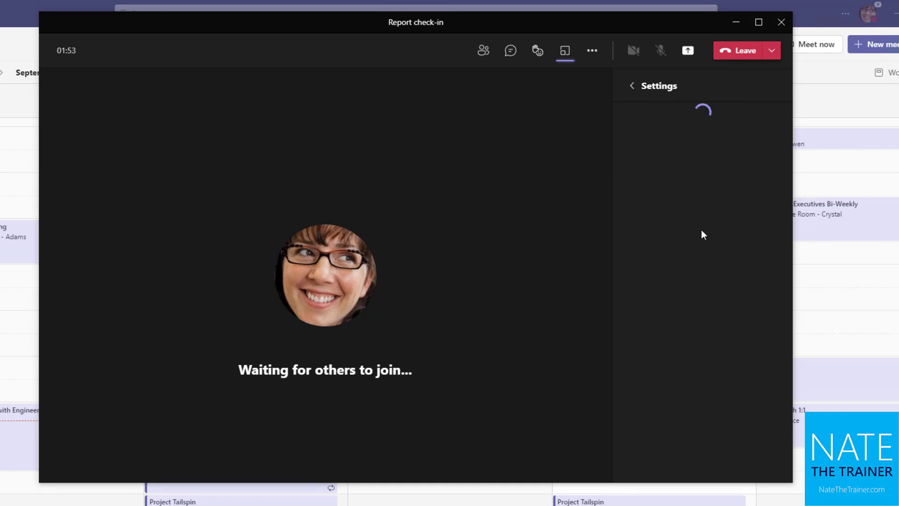
{"action": "left_click", "coordinate": [563, 51]}
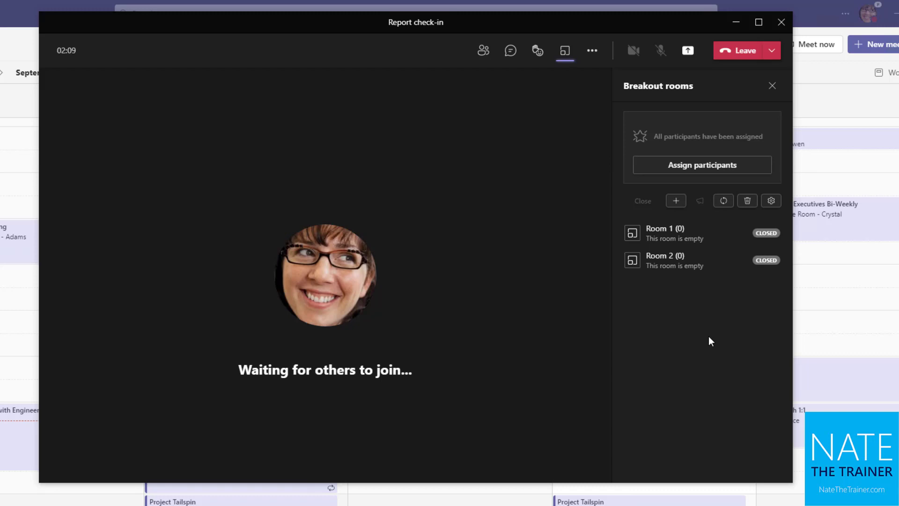
{"action": "mouse_move", "coordinate": [722, 319]}
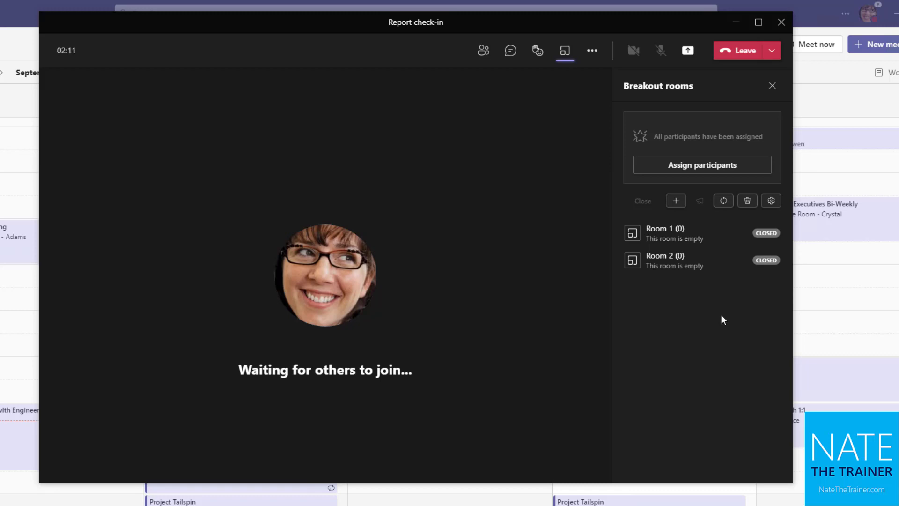
- Show a breakout room's options menu offering Rename room and Delete room
{"action": "left_click", "coordinate": [773, 233]}
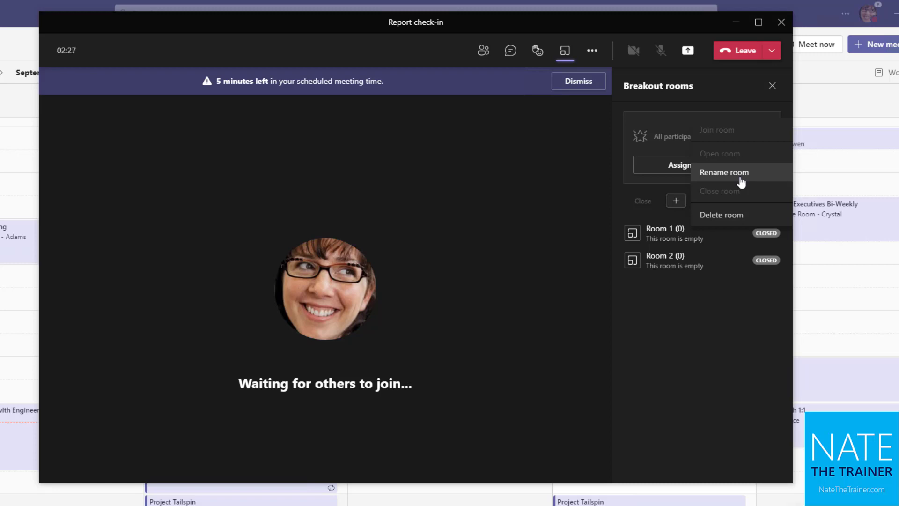
{"action": "mouse_move", "coordinate": [555, 200]}
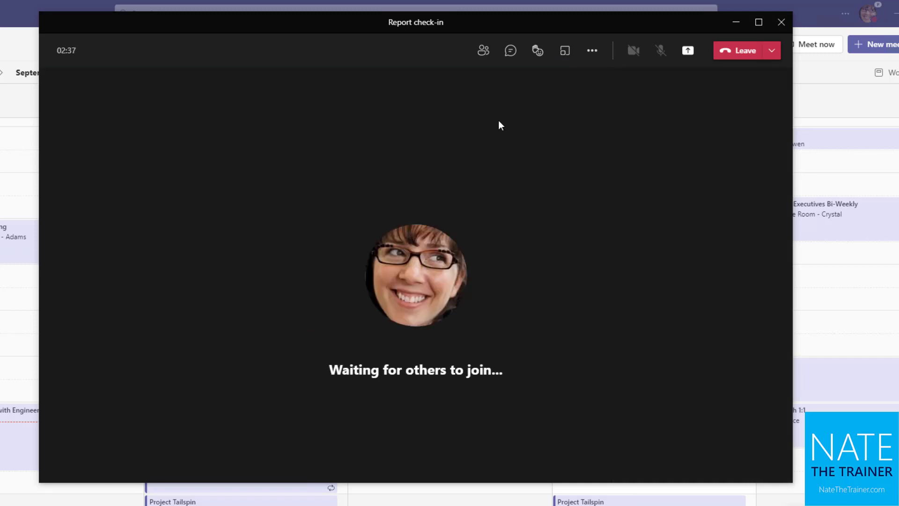
{"action": "mouse_move", "coordinate": [771, 54]}
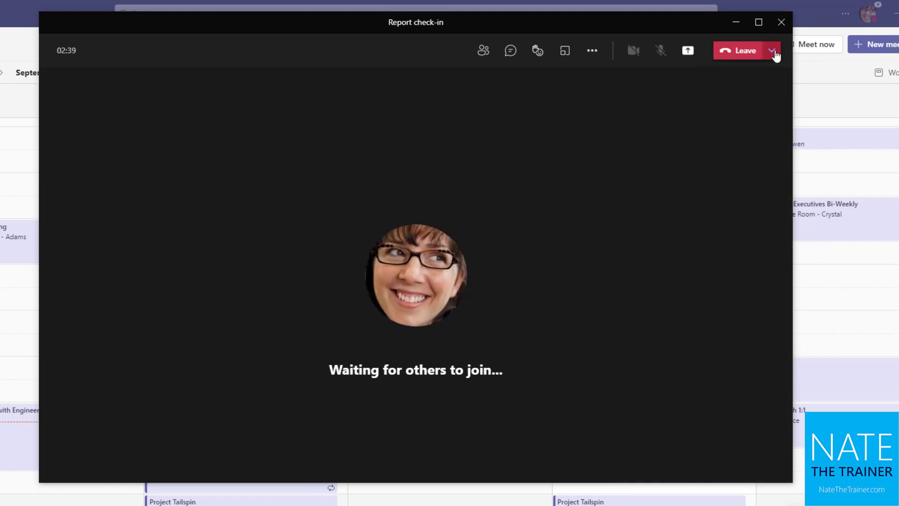
{"action": "mouse_move", "coordinate": [743, 51]}
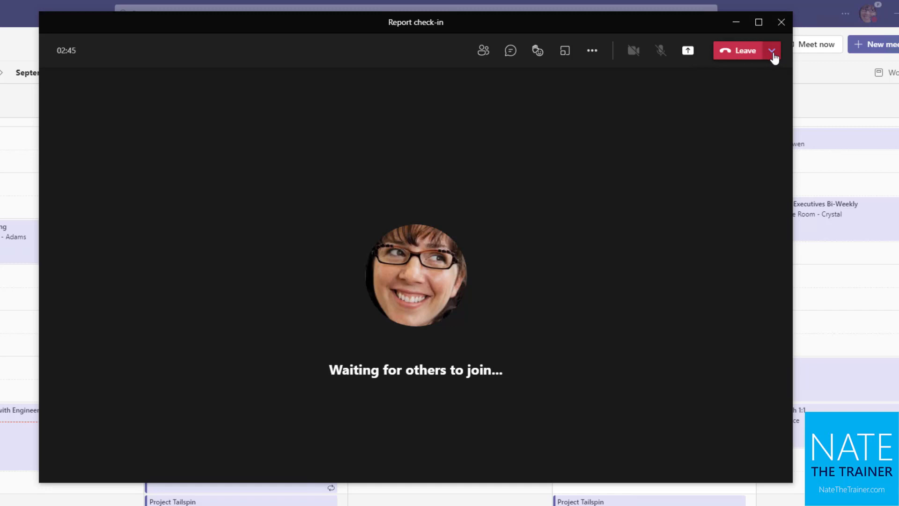
{"action": "left_click", "coordinate": [771, 51]}
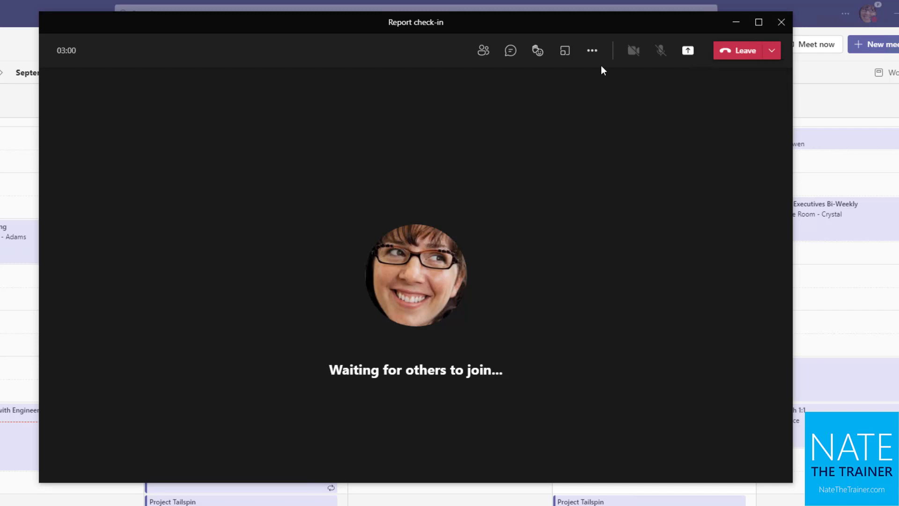
{"action": "mouse_move", "coordinate": [592, 50]}
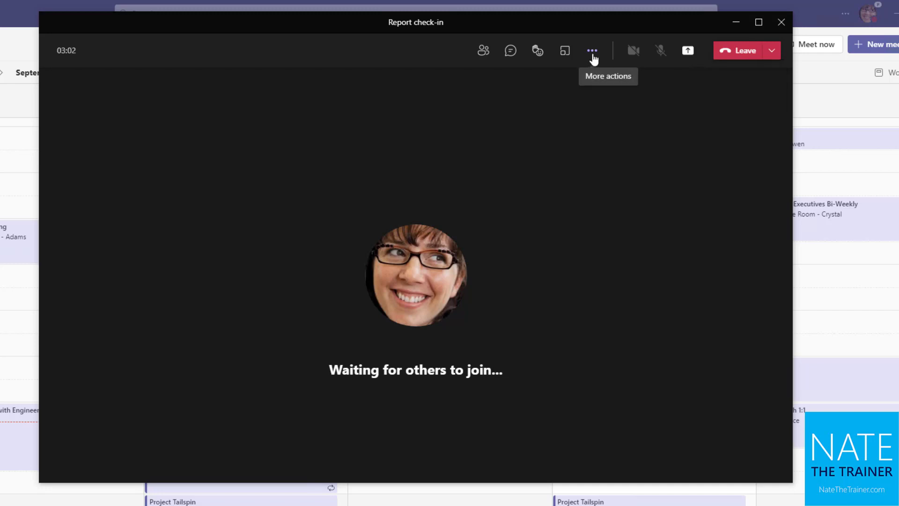
- From More actions, show Device settings for speaker, microphone, noise suppression and camera
{"action": "left_click", "coordinate": [591, 50]}
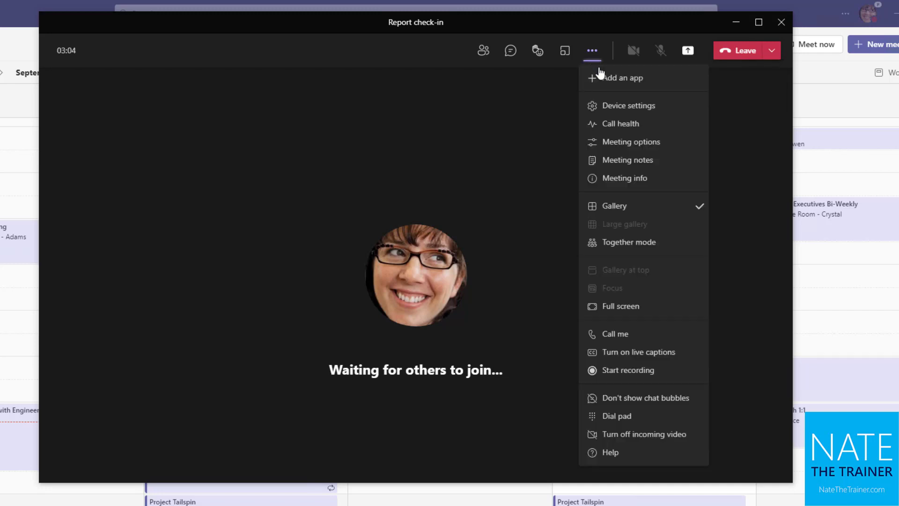
{"action": "mouse_move", "coordinate": [628, 370]}
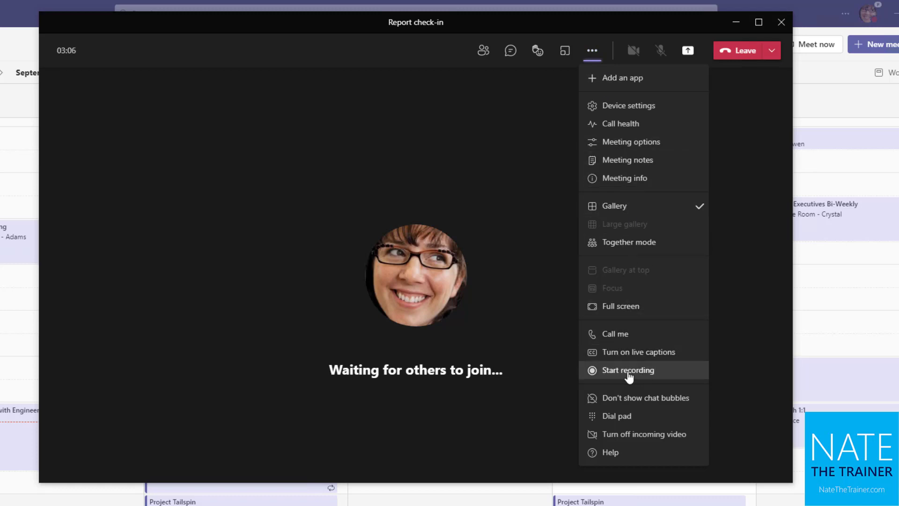
{"action": "mouse_move", "coordinate": [638, 351]}
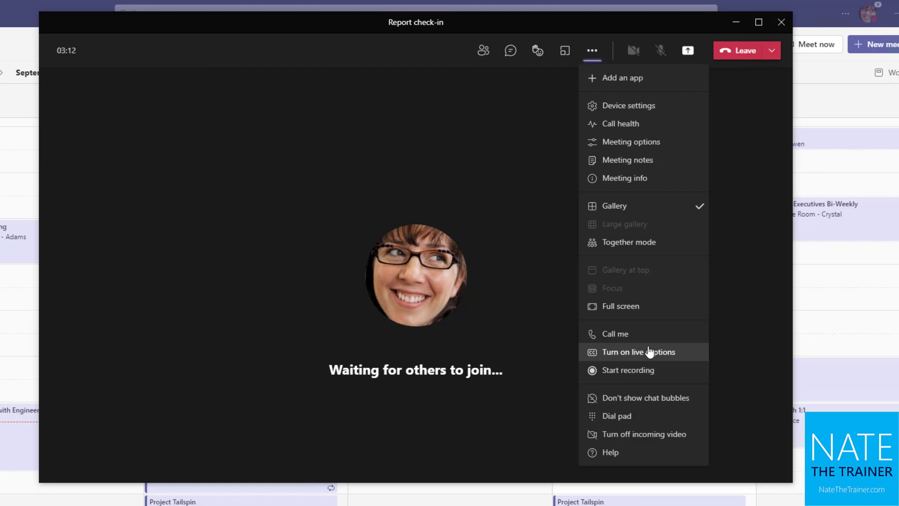
{"action": "mouse_move", "coordinate": [638, 351]}
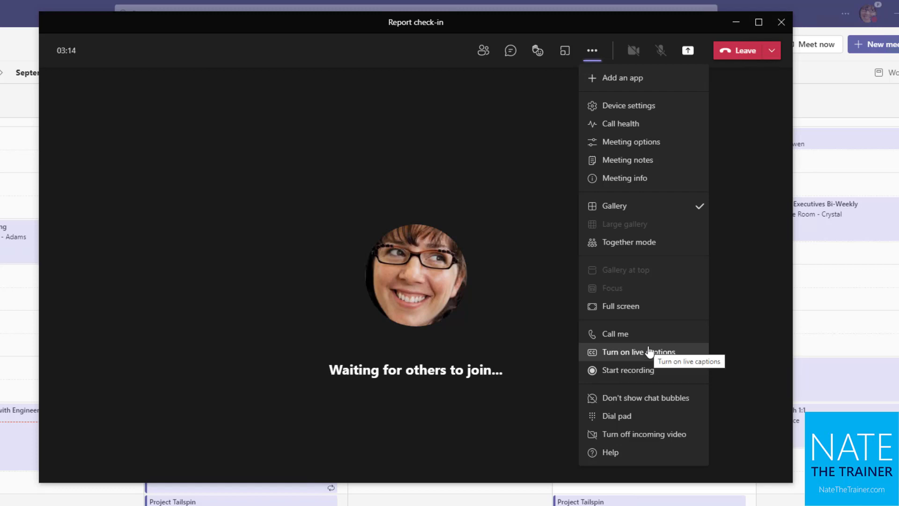
{"action": "mouse_move", "coordinate": [641, 242]}
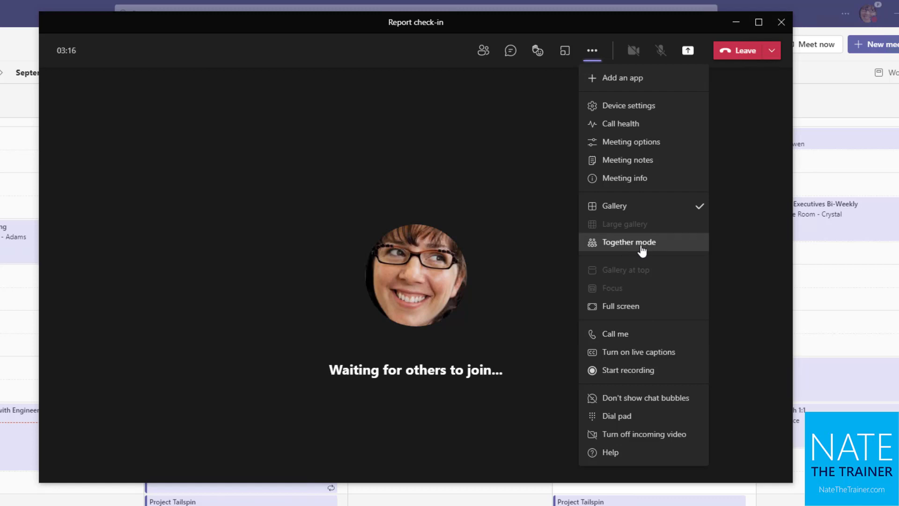
{"action": "mouse_move", "coordinate": [640, 234]}
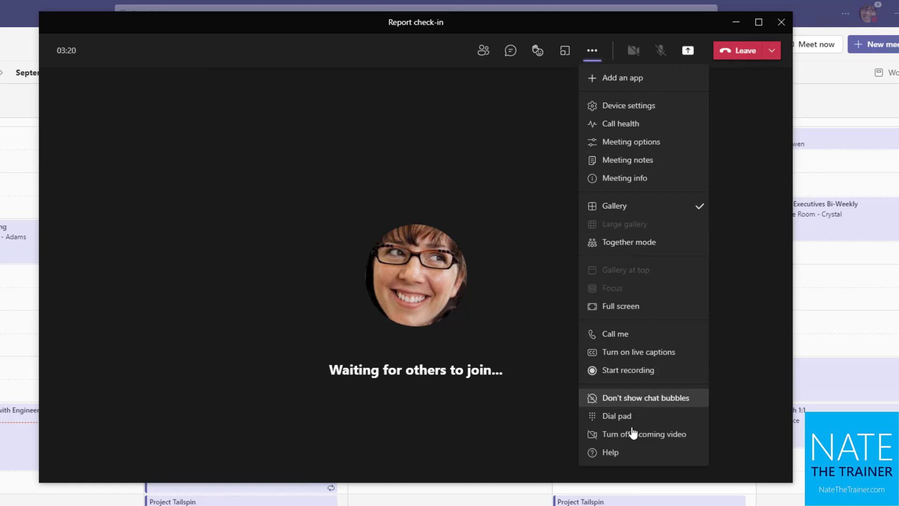
{"action": "mouse_move", "coordinate": [653, 106]}
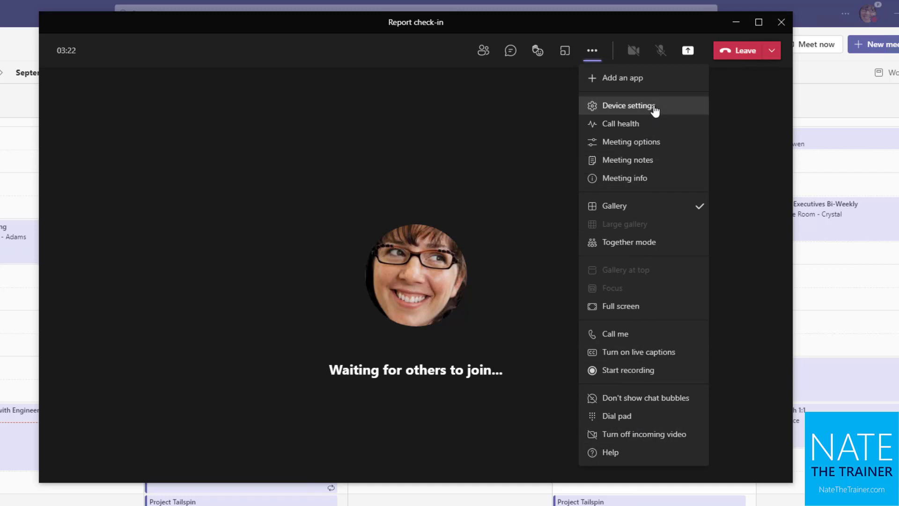
{"action": "mouse_move", "coordinate": [654, 108]}
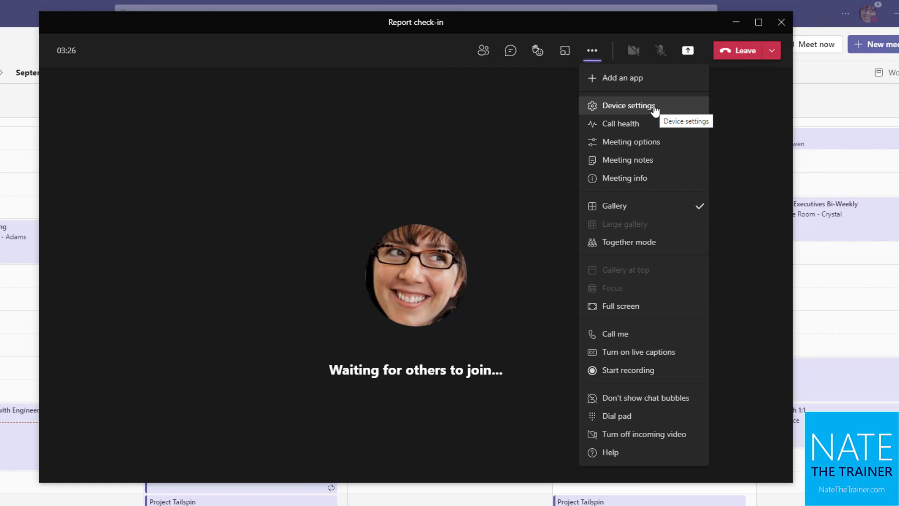
{"action": "left_click", "coordinate": [627, 106]}
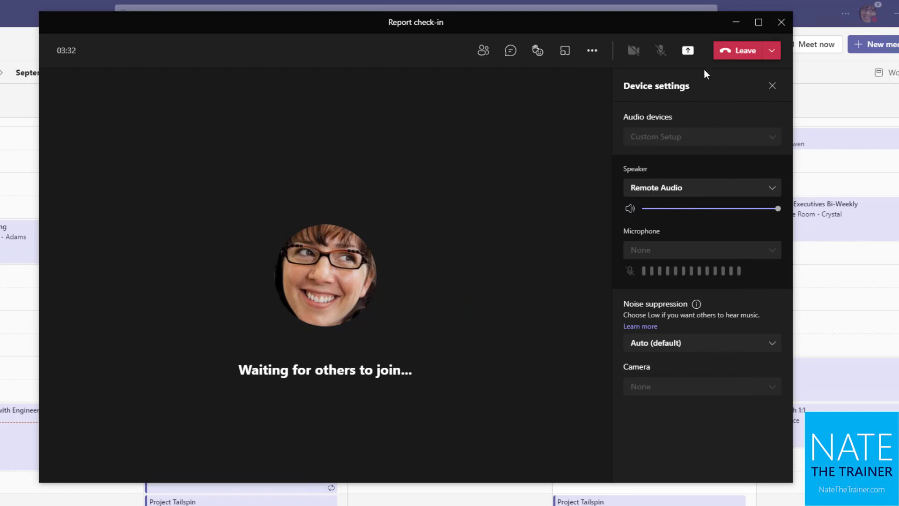
- Browse the share tray: screen, individual windows, Whiteboard, PowerPoint Live and InVision choices
{"action": "left_click", "coordinate": [688, 51]}
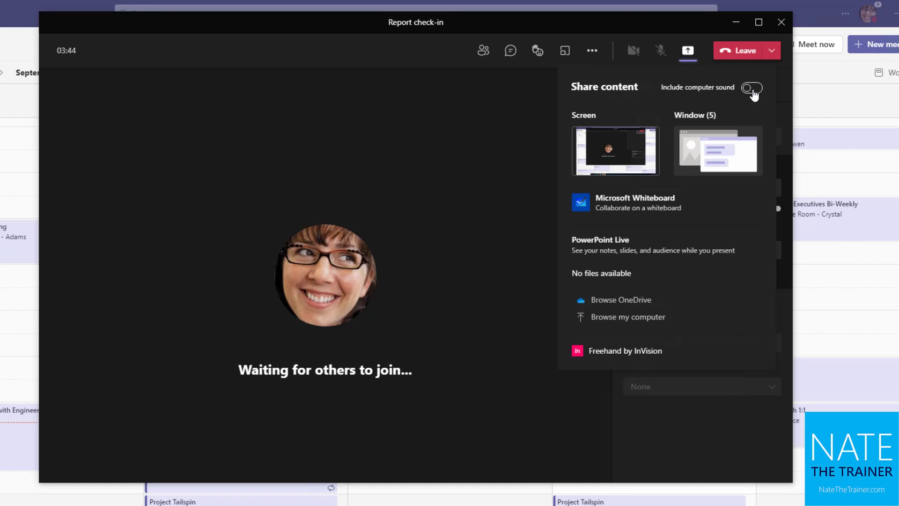
{"action": "mouse_move", "coordinate": [752, 97]}
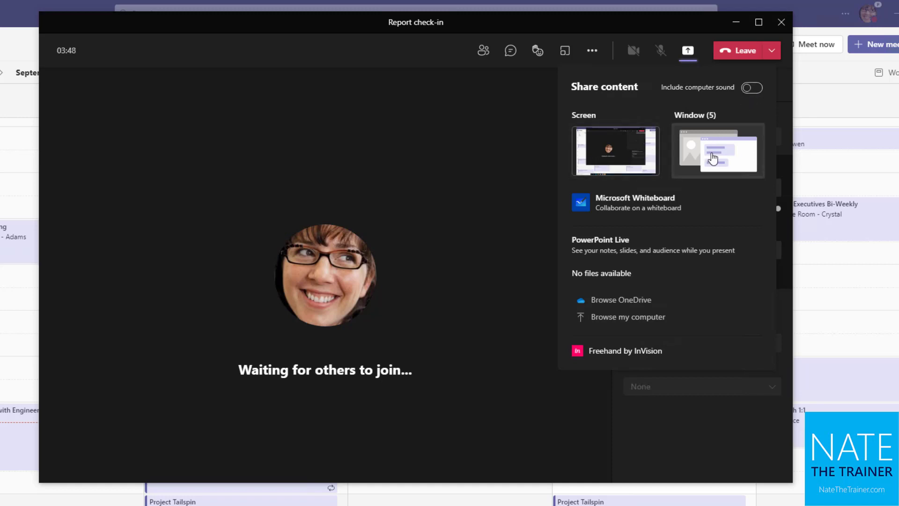
{"action": "mouse_move", "coordinate": [597, 149]}
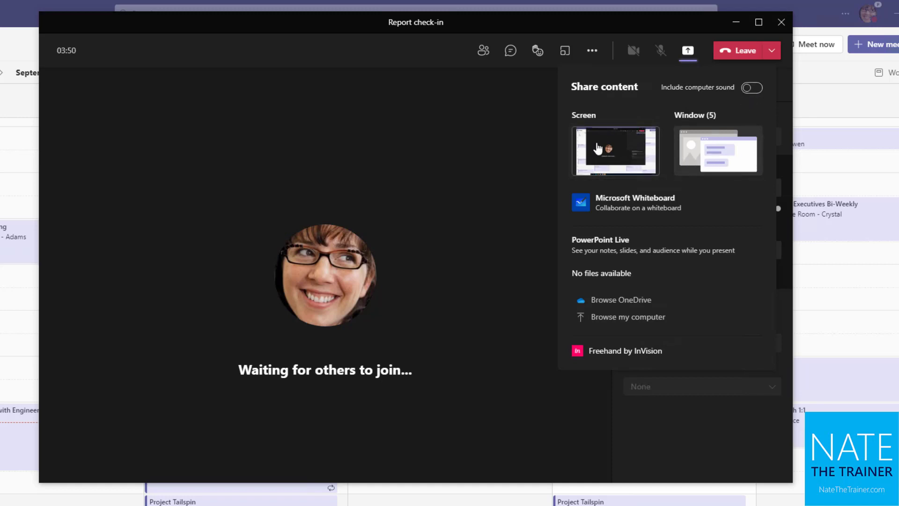
{"action": "mouse_move", "coordinate": [606, 142]}
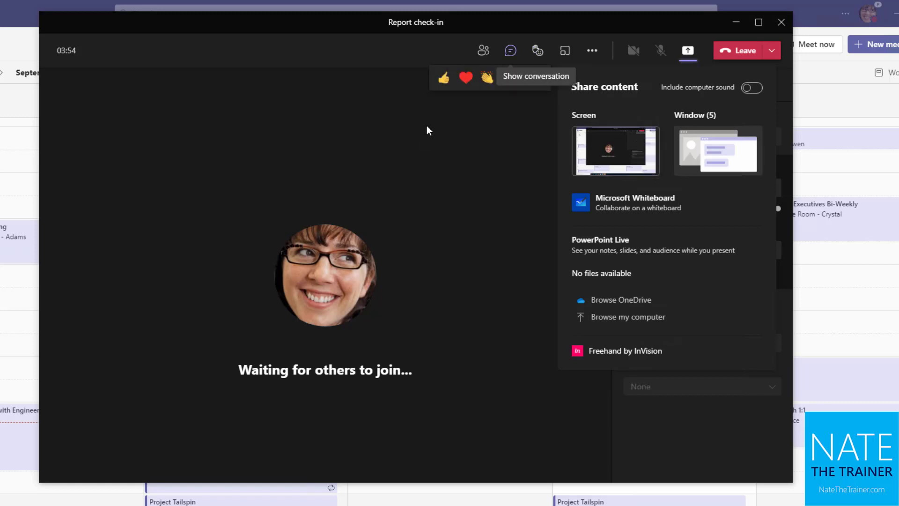
{"action": "mouse_move", "coordinate": [290, 137]}
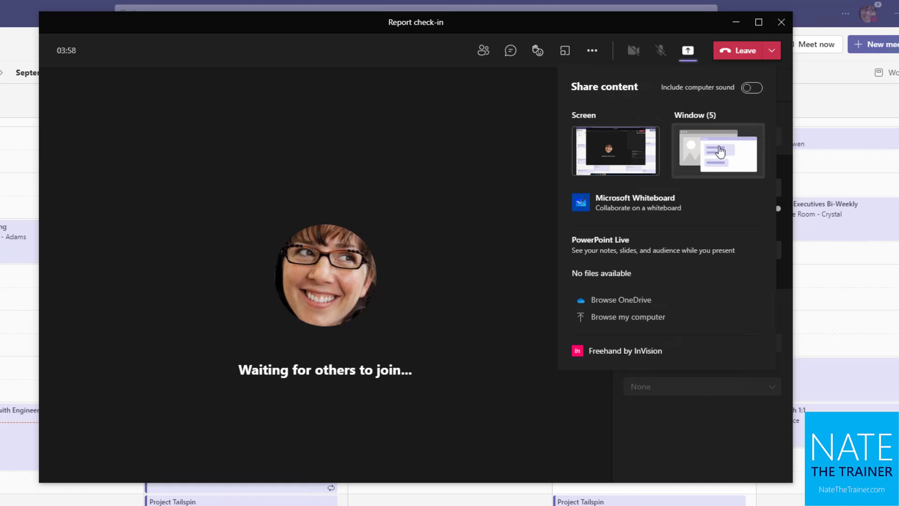
{"action": "mouse_move", "coordinate": [606, 281]}
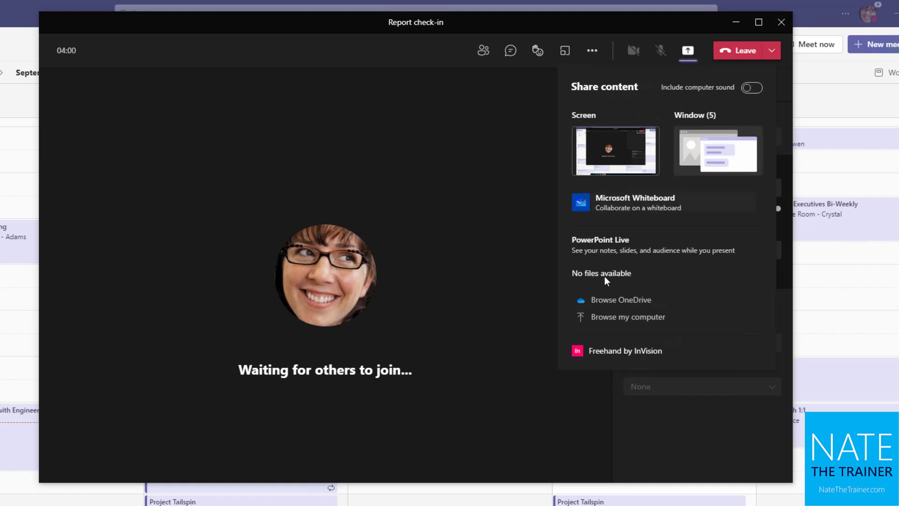
{"action": "mouse_move", "coordinate": [715, 151]}
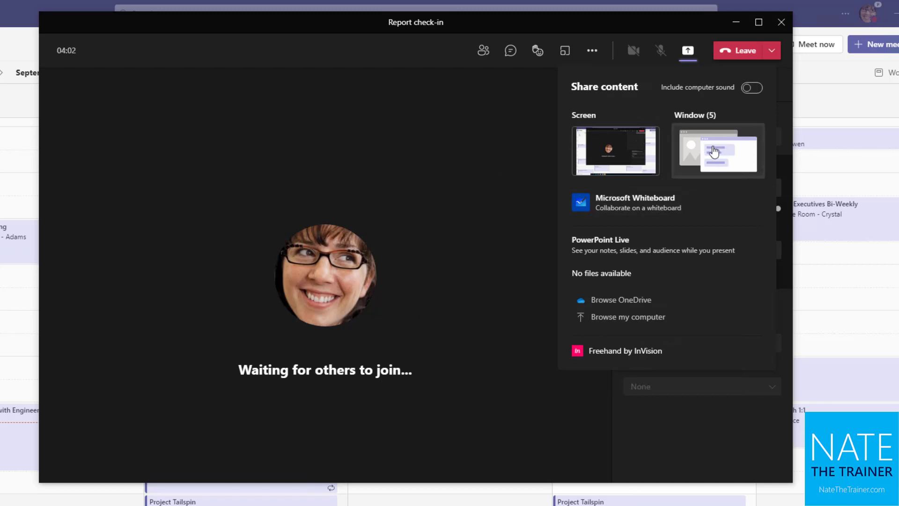
{"action": "left_click", "coordinate": [717, 150]}
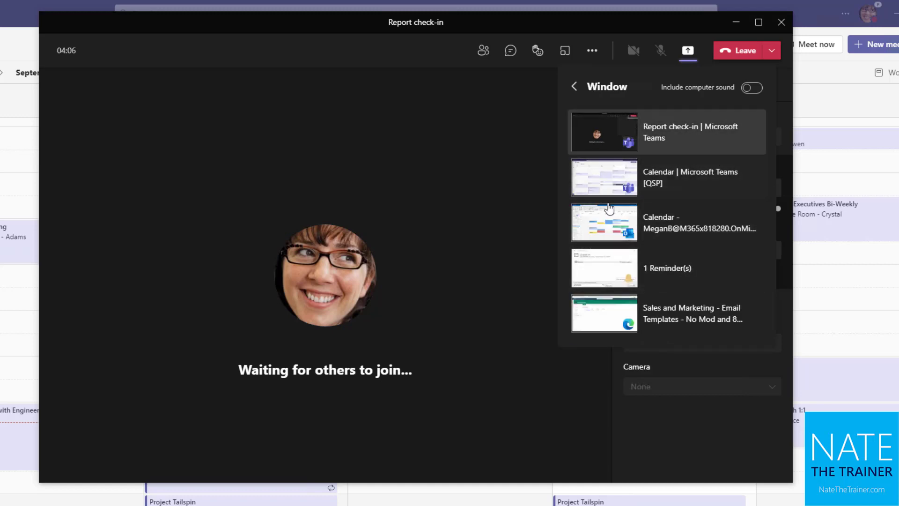
{"action": "left_click", "coordinate": [574, 87]}
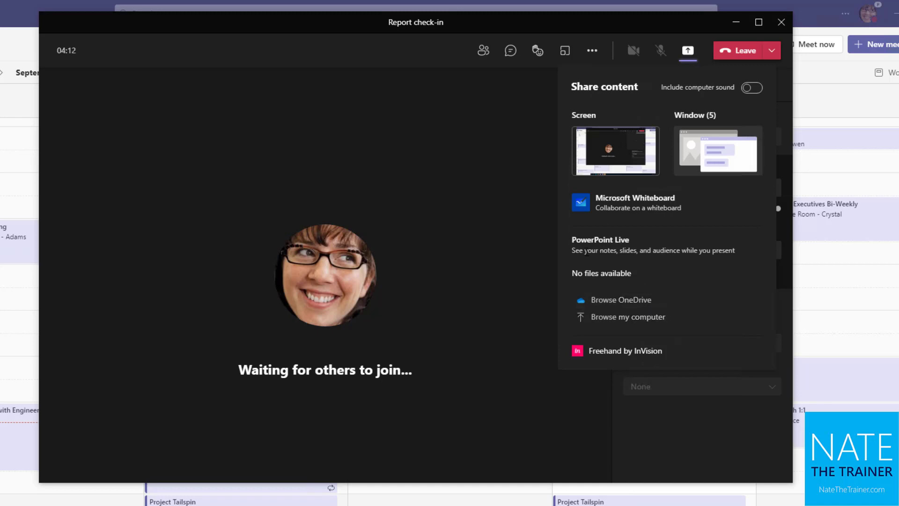
{"action": "mouse_move", "coordinate": [711, 254]}
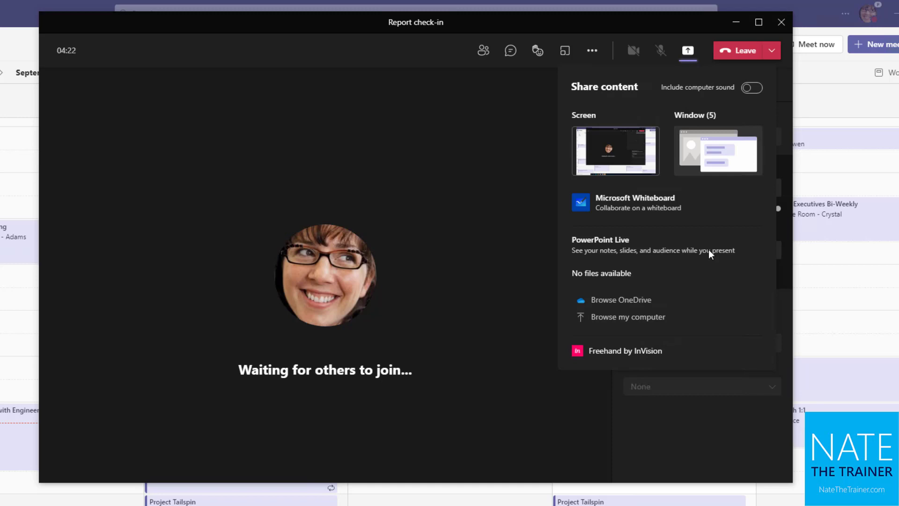
{"action": "mouse_move", "coordinate": [710, 282]}
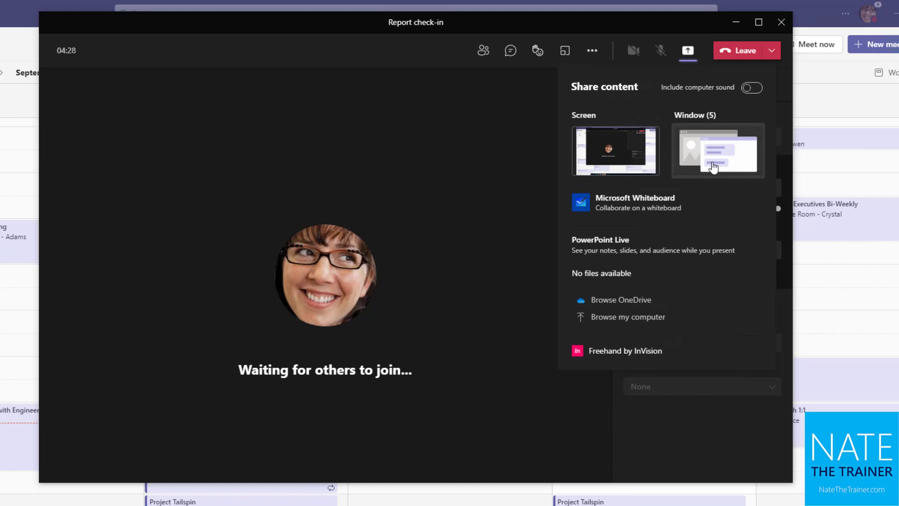
{"action": "mouse_move", "coordinate": [687, 51]}
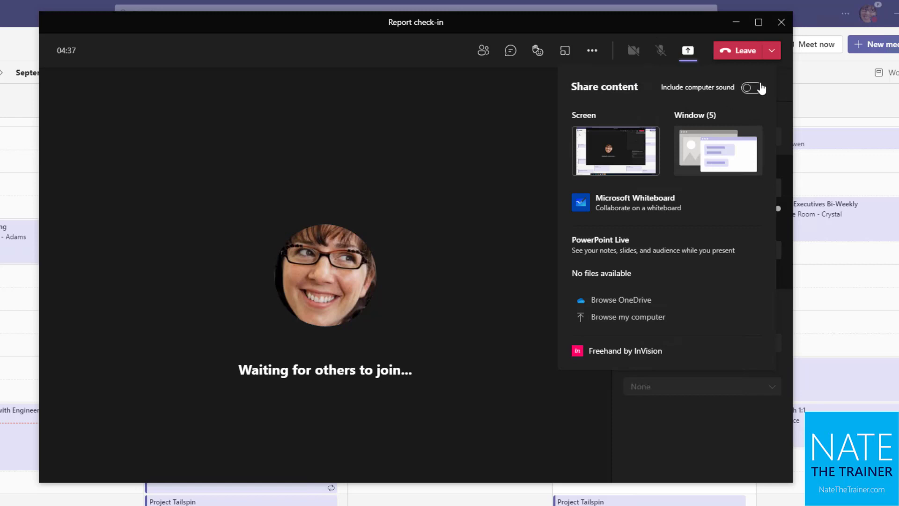
- End the meeting for everyone from the Leave dropdown, returning to the calendar
{"action": "left_click", "coordinate": [772, 50]}
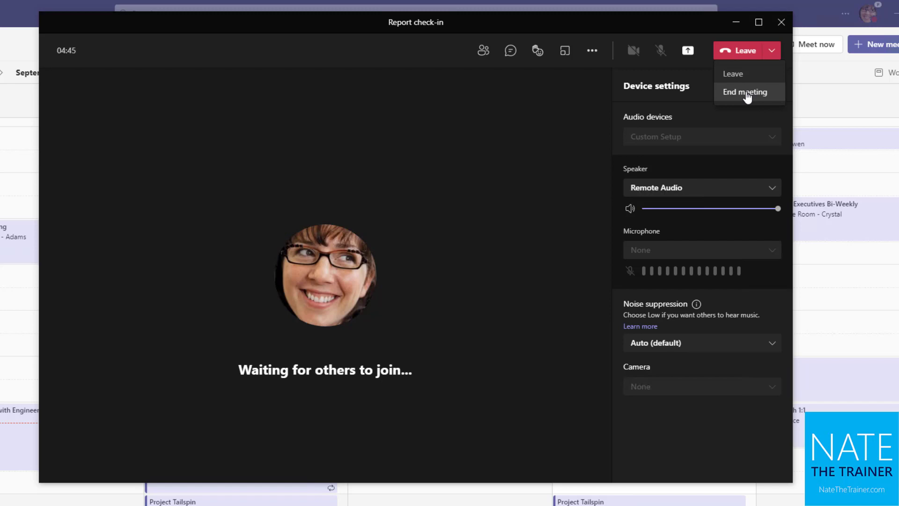
{"action": "left_click", "coordinate": [745, 92]}
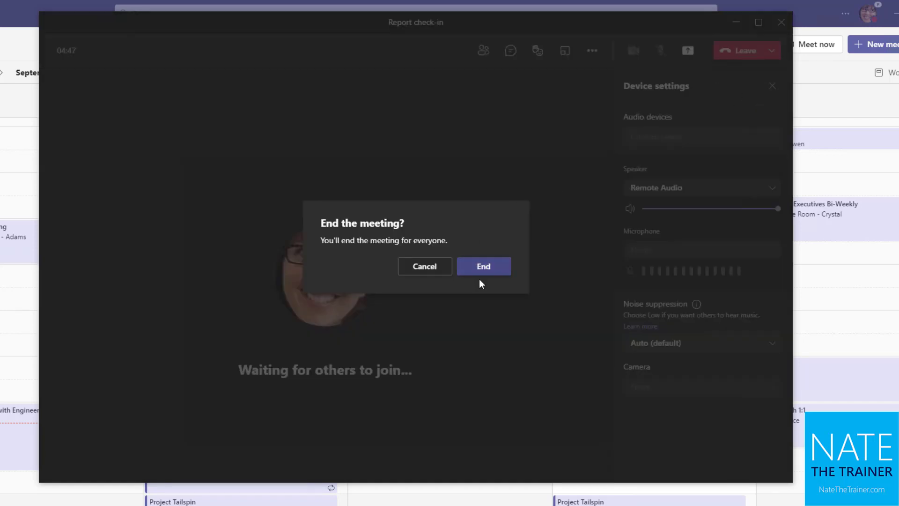
{"action": "left_click", "coordinate": [483, 265]}
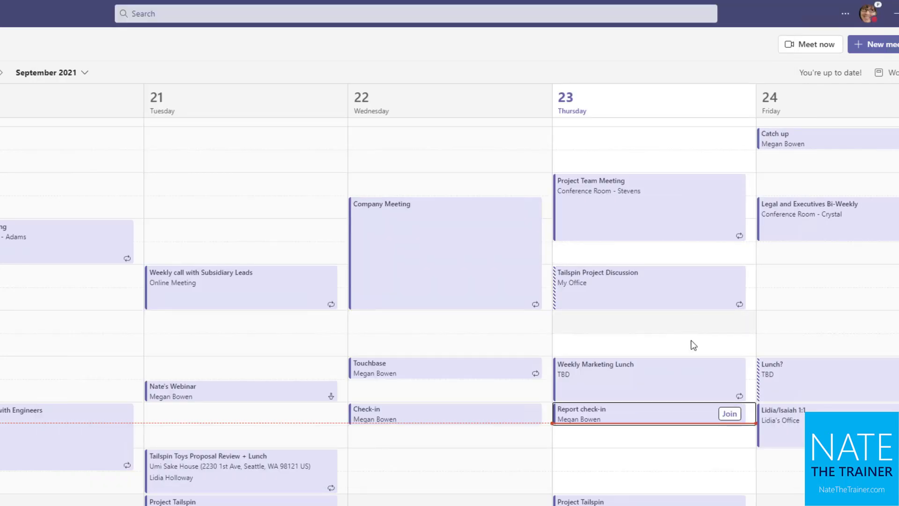
{"action": "mouse_move", "coordinate": [651, 421]}
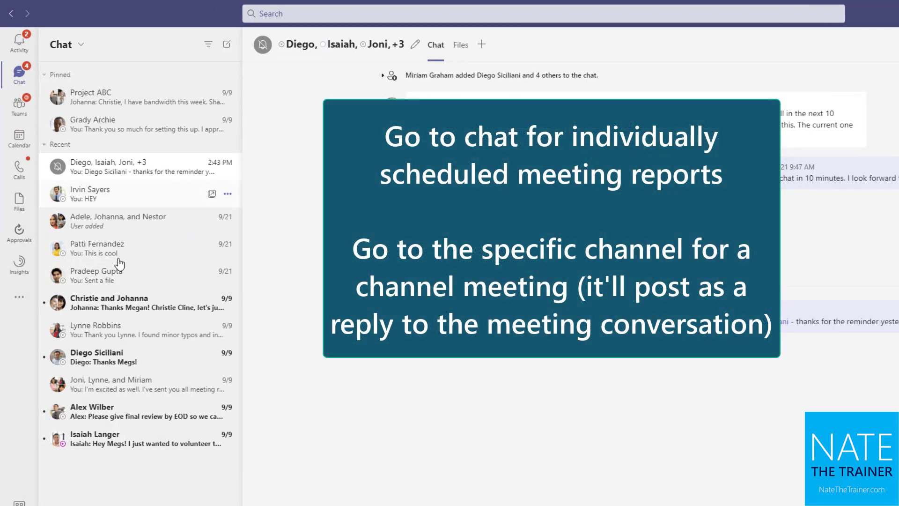
{"action": "mouse_move", "coordinate": [167, 209]}
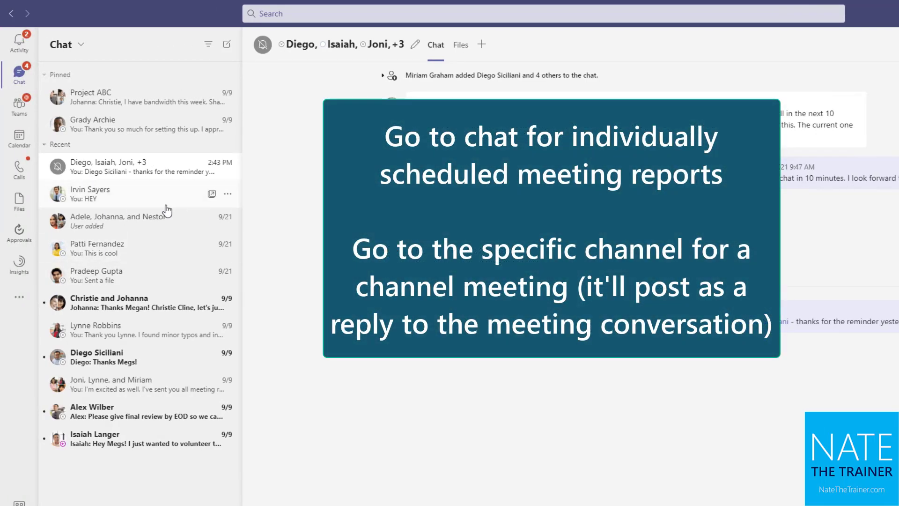
- Switch to the Chat list to show the most recent group meeting conversation
{"action": "left_click", "coordinate": [19, 137]}
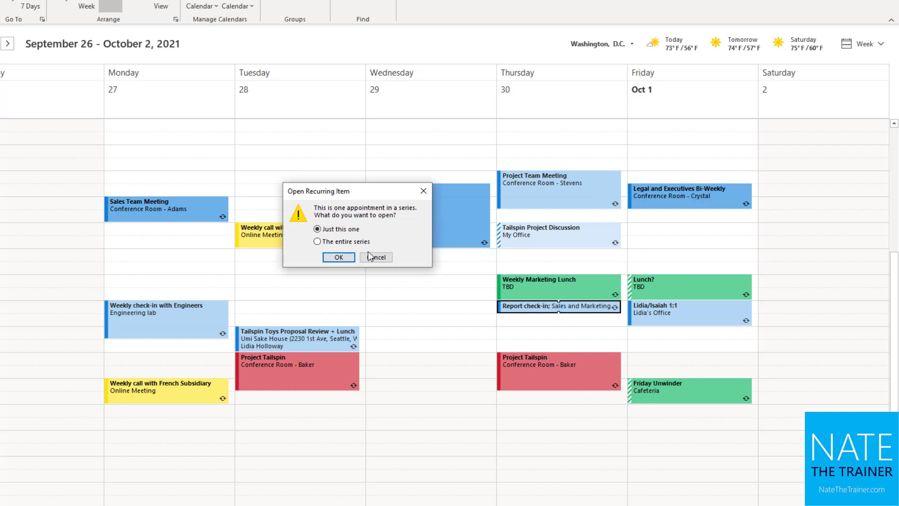
- Open just this Report check-in occurrence, follow its join link into Teams, then close the pre-join screen
{"action": "left_click", "coordinate": [338, 257]}
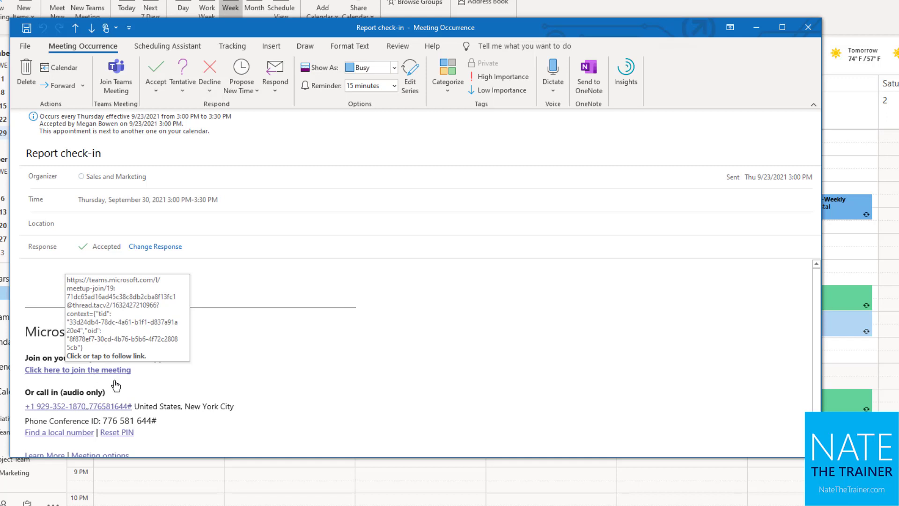
{"action": "mouse_move", "coordinate": [83, 376]}
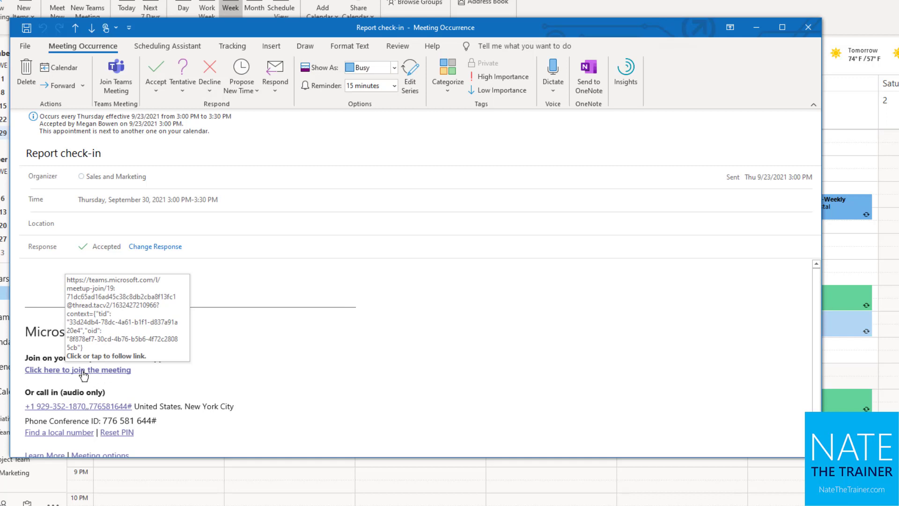
{"action": "left_click", "coordinate": [78, 369]}
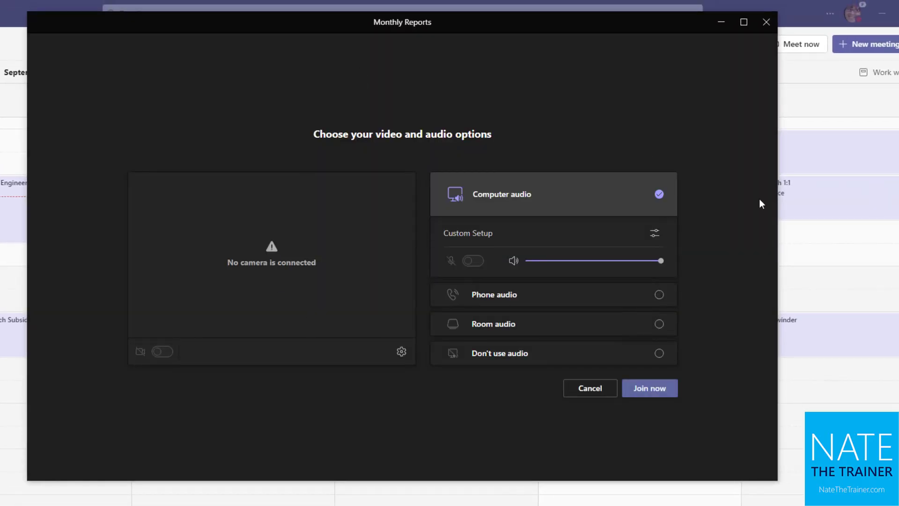
{"action": "mouse_move", "coordinate": [766, 22]}
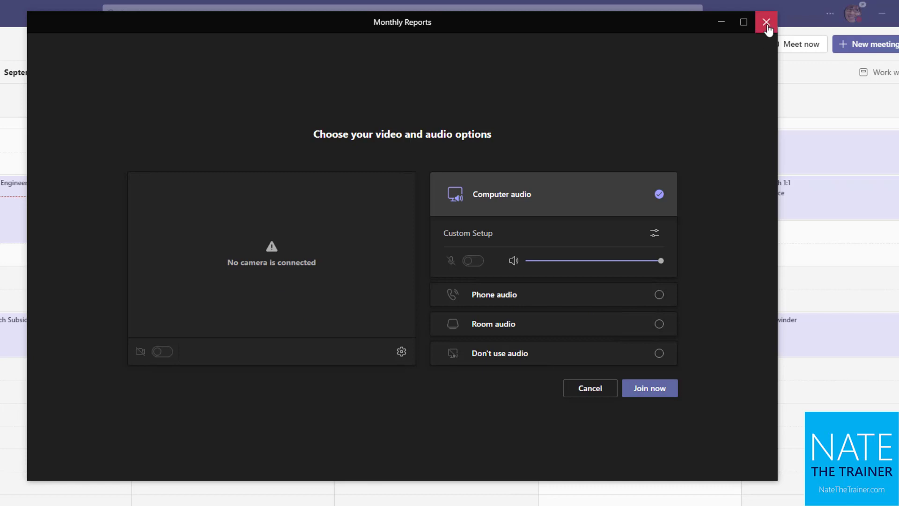
{"action": "left_click", "coordinate": [766, 23]}
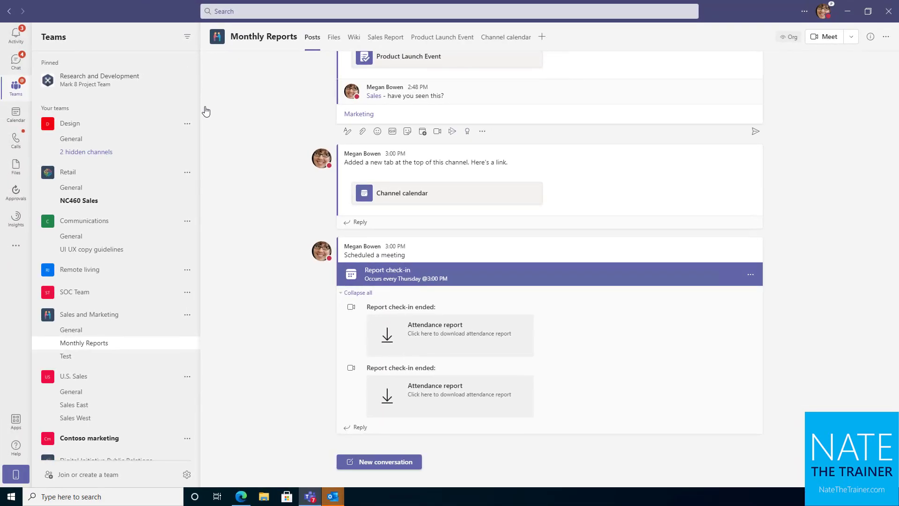
{"action": "left_click", "coordinate": [505, 36]}
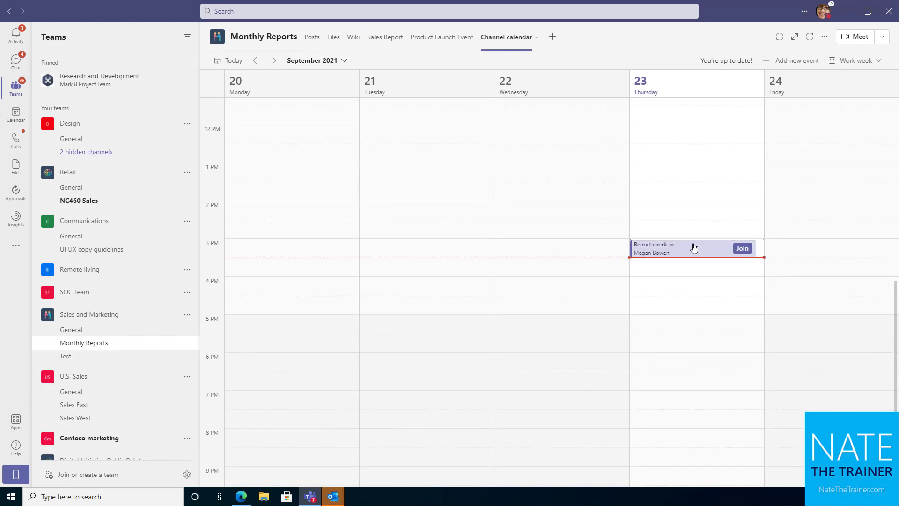
{"action": "mouse_move", "coordinate": [741, 247]}
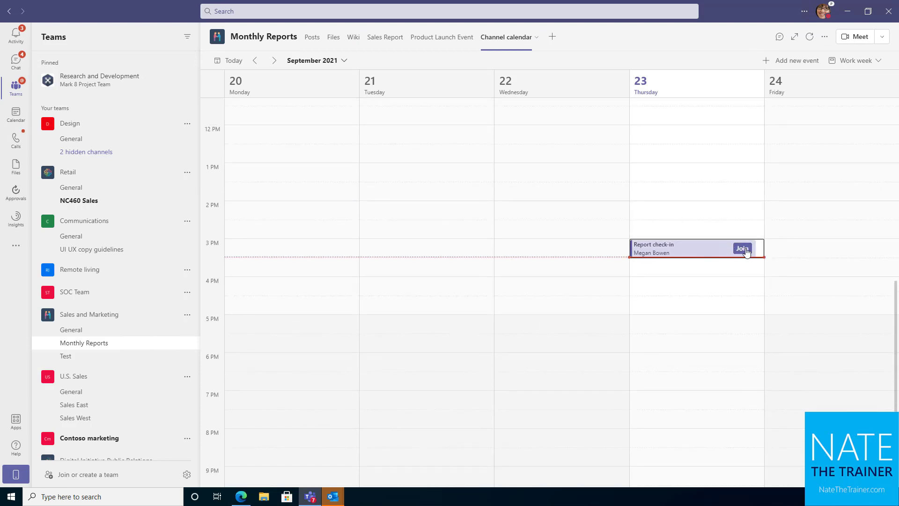
{"action": "left_click", "coordinate": [312, 36]}
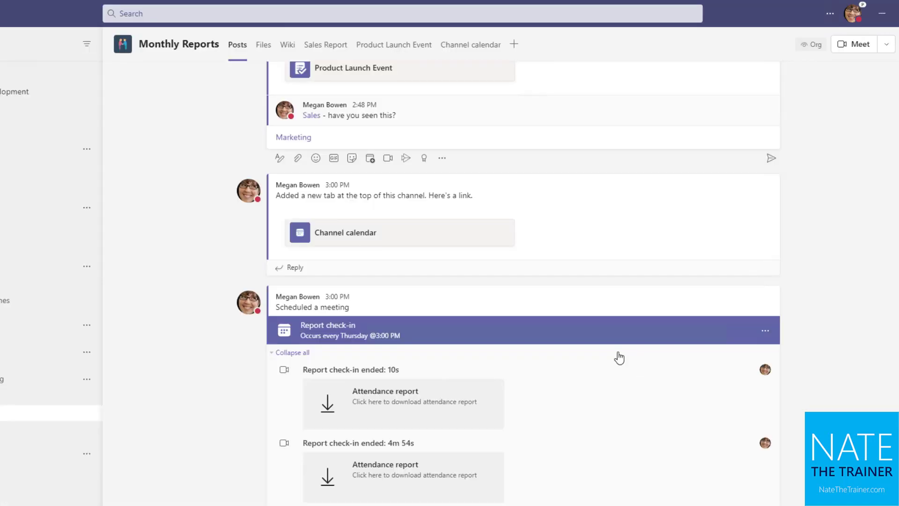
{"action": "mouse_move", "coordinate": [560, 335]}
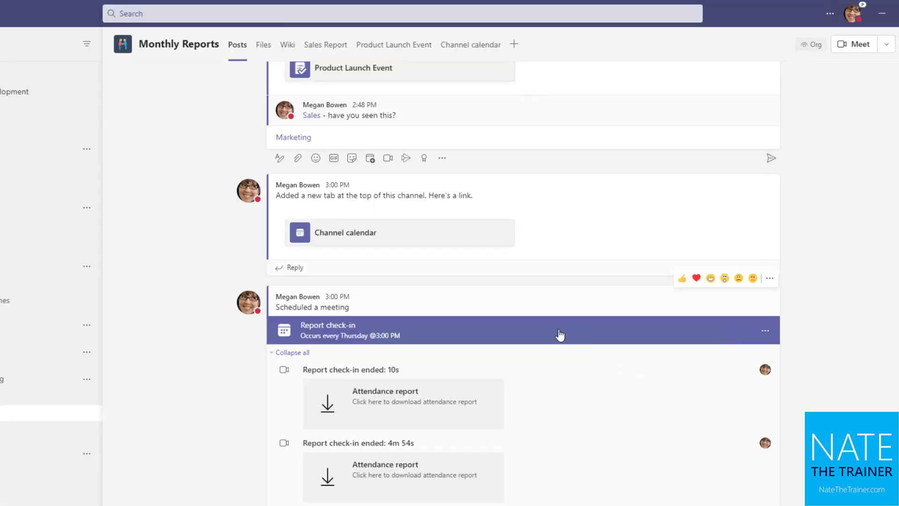
{"action": "mouse_move", "coordinate": [566, 452]}
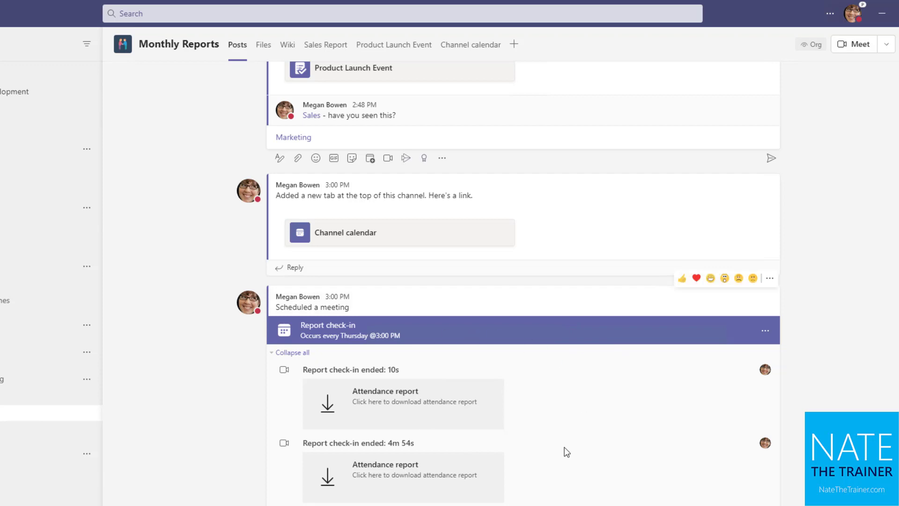
{"action": "mouse_move", "coordinate": [440, 440]}
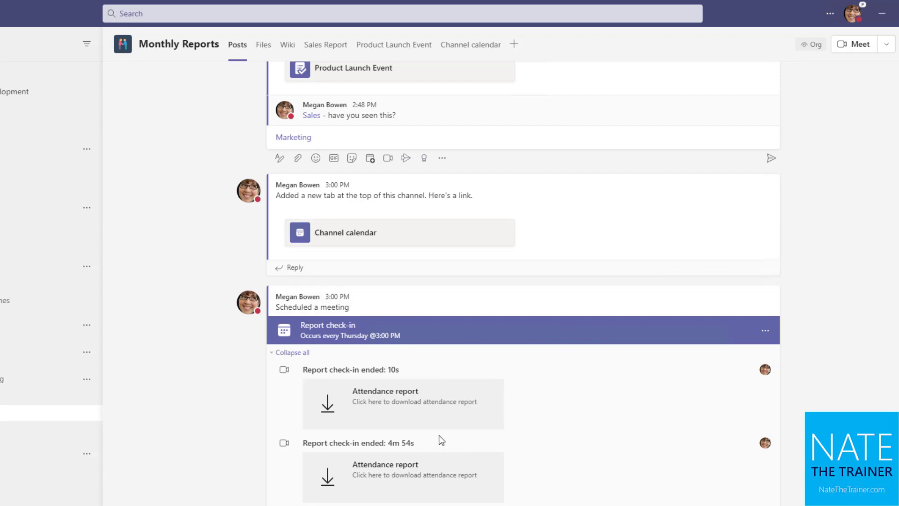
{"action": "mouse_move", "coordinate": [410, 334]}
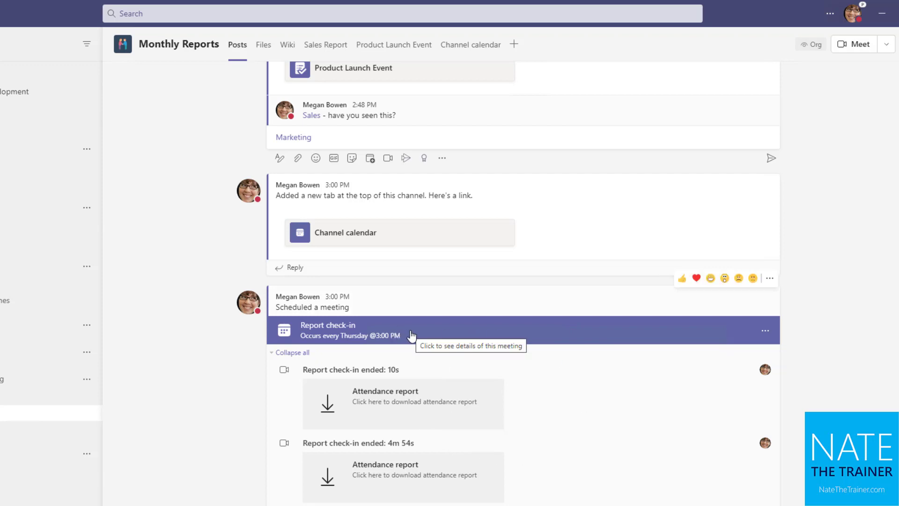
- Rejoin the Report check-in meeting from its channel post using computer audio
{"action": "left_click", "coordinate": [327, 331]}
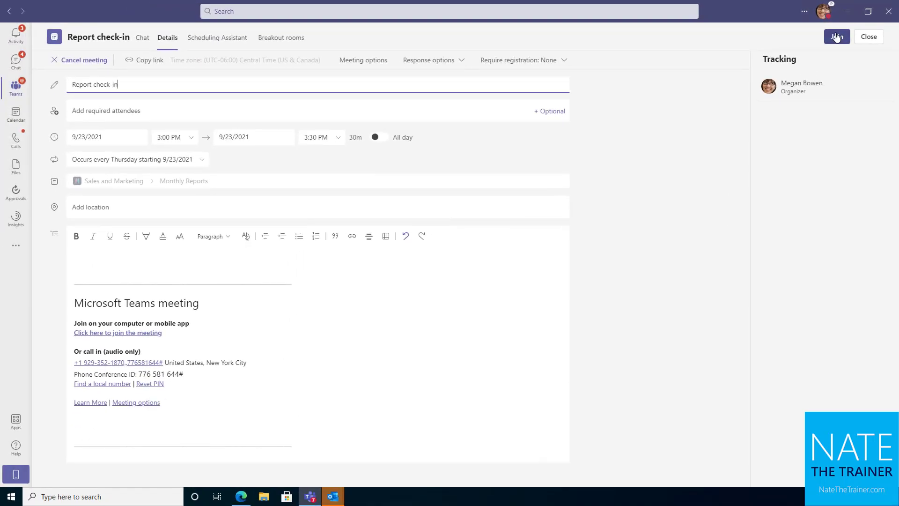
{"action": "left_click", "coordinate": [836, 37]}
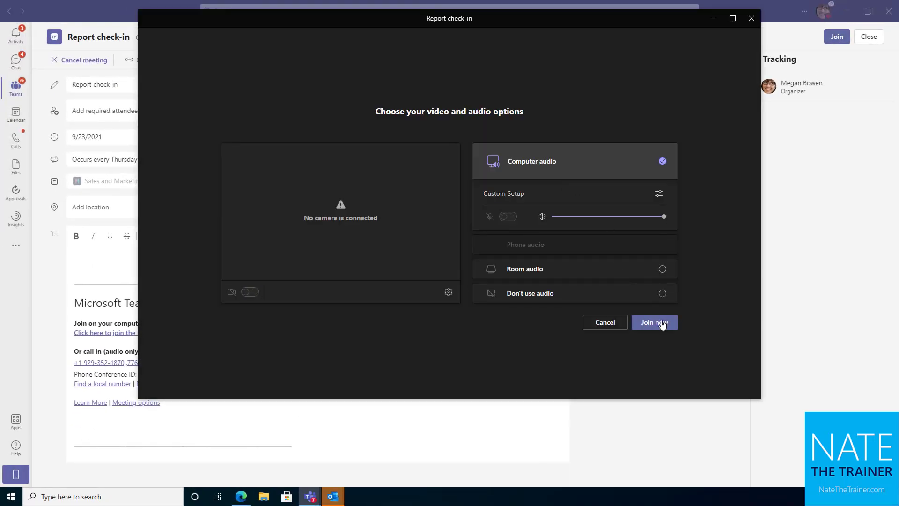
{"action": "left_click", "coordinate": [655, 322]}
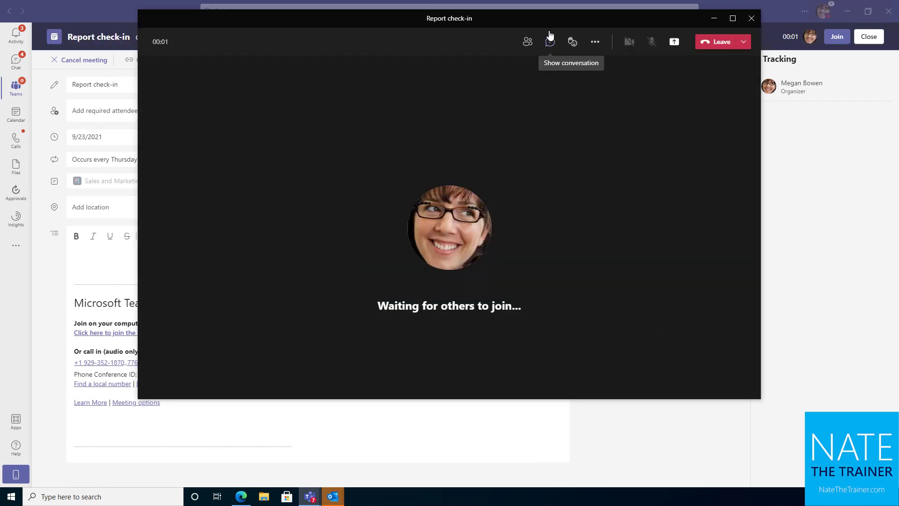
- Post 'Hi all' in the meeting chat, briefly browsing the GIF picker afterwards
{"action": "left_click", "coordinate": [549, 41]}
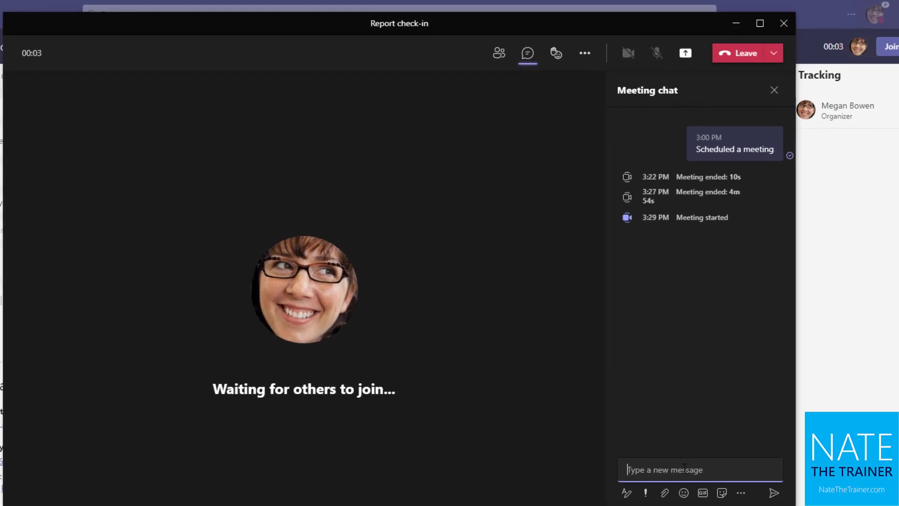
{"action": "type", "text": "Hi all"}
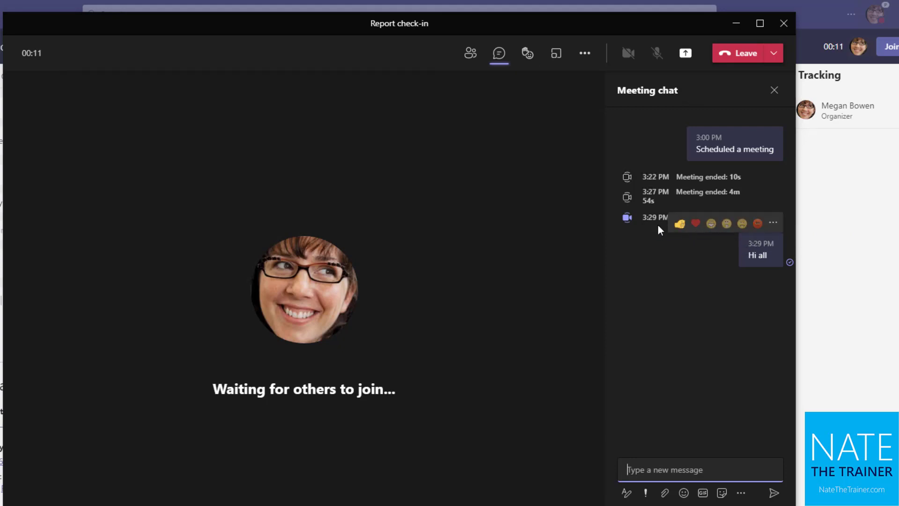
{"action": "left_click", "coordinate": [702, 493]}
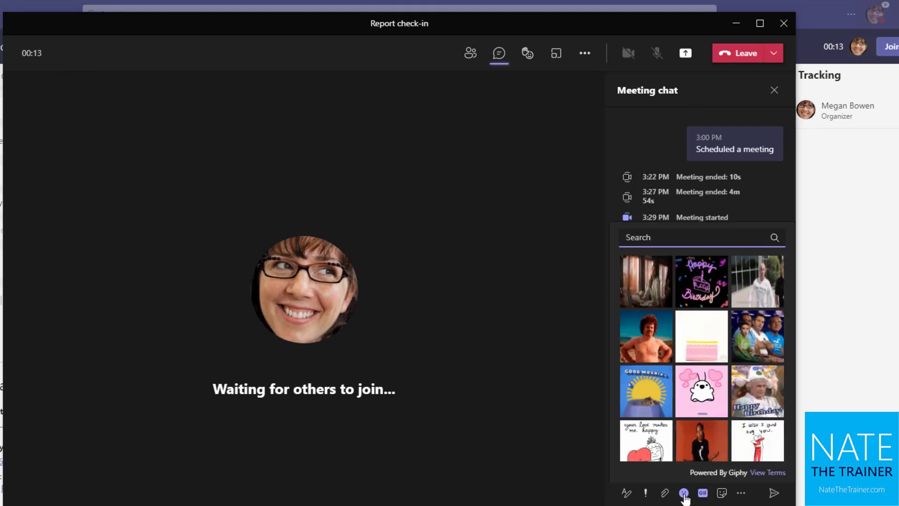
{"action": "left_click", "coordinate": [683, 492]}
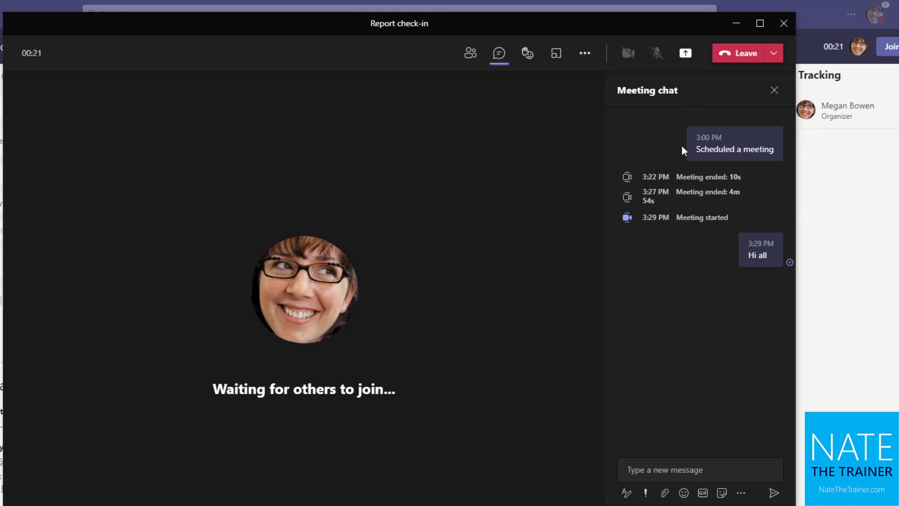
{"action": "mouse_move", "coordinate": [665, 151]}
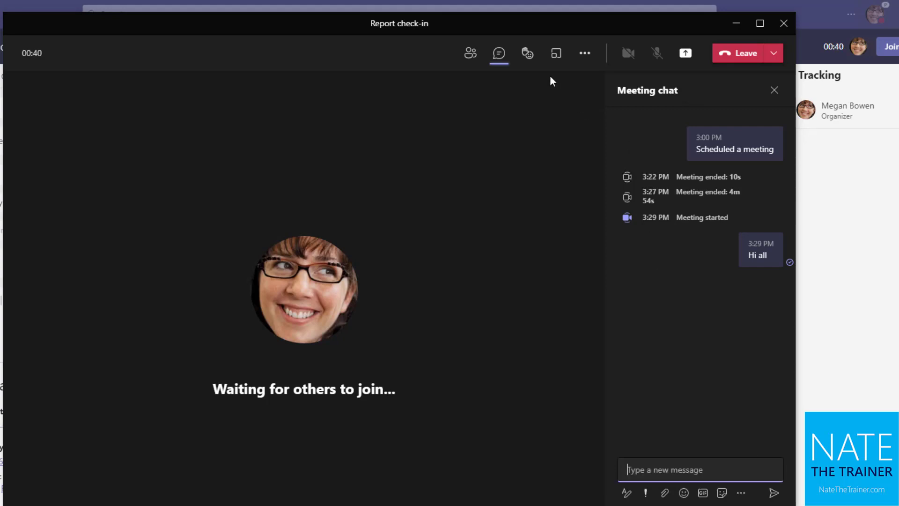
- Raise a hand via Reactions and show the participants roster
{"action": "left_click", "coordinate": [527, 53]}
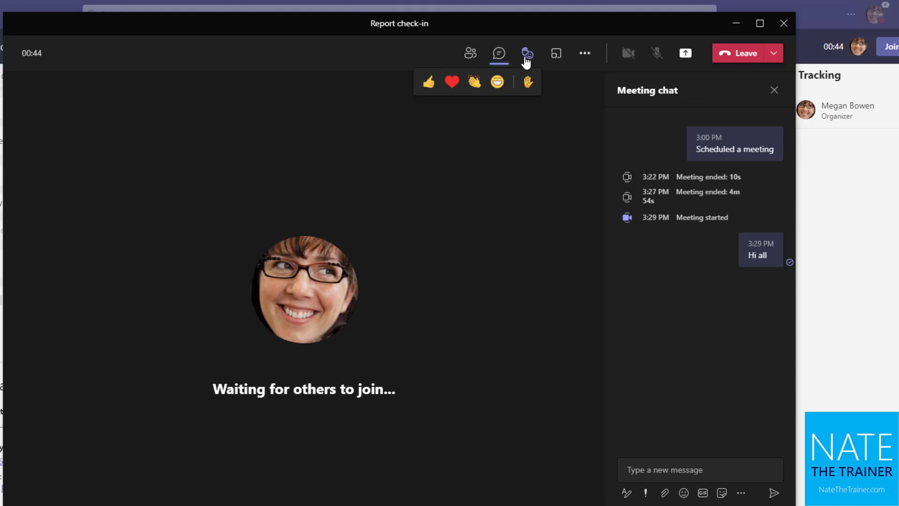
{"action": "mouse_move", "coordinate": [527, 81]}
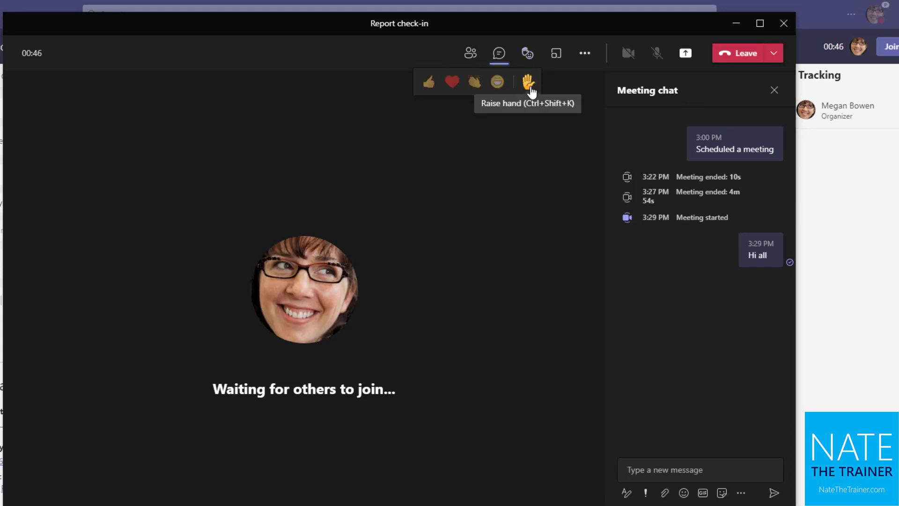
{"action": "left_click", "coordinate": [528, 82]}
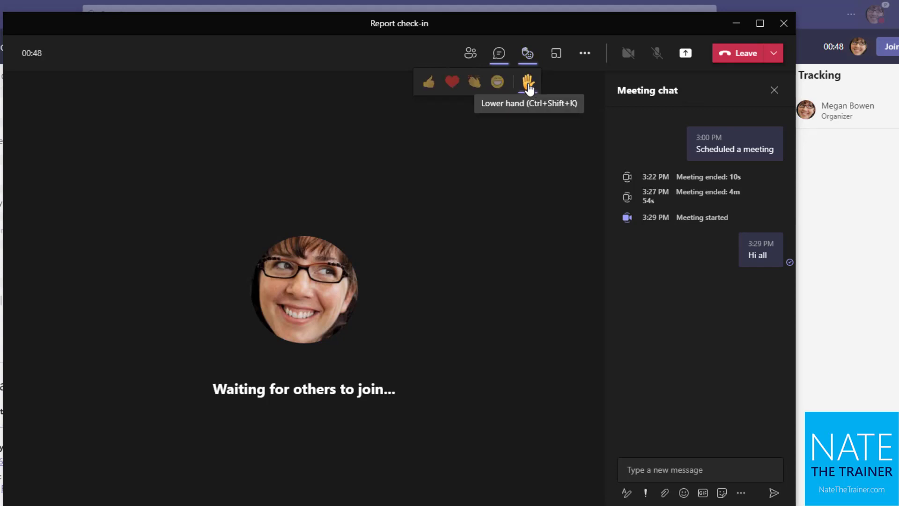
{"action": "left_click", "coordinate": [469, 52]}
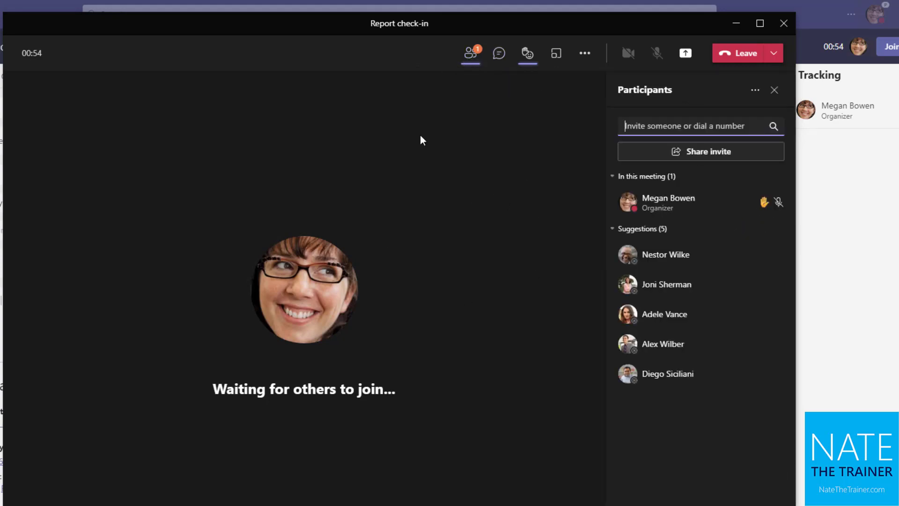
{"action": "mouse_move", "coordinate": [448, 282]}
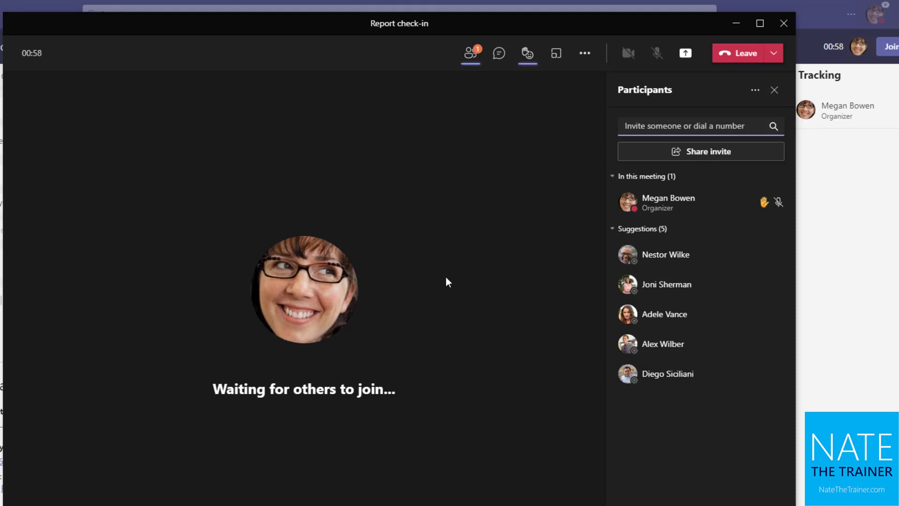
{"action": "mouse_move", "coordinate": [470, 52]}
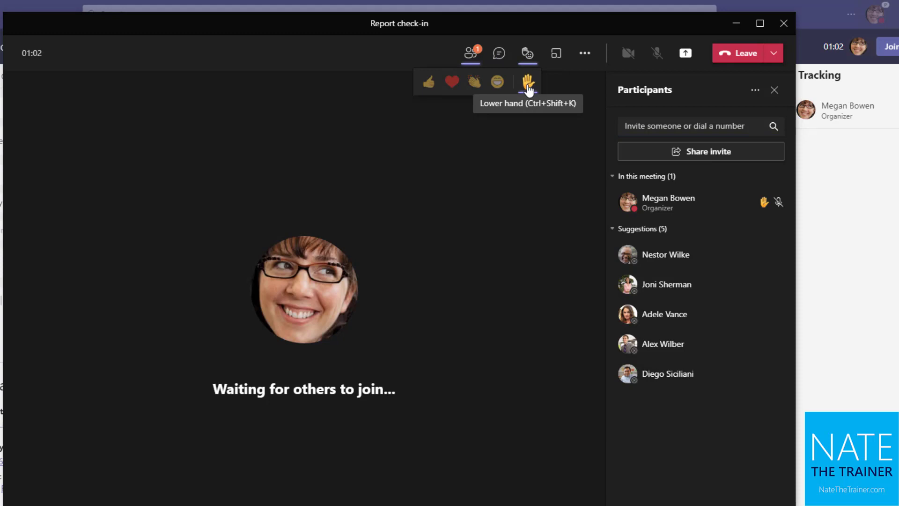
- Lower the raised hand, then dismiss and reopen the reactions choices
{"action": "left_click", "coordinate": [527, 82]}
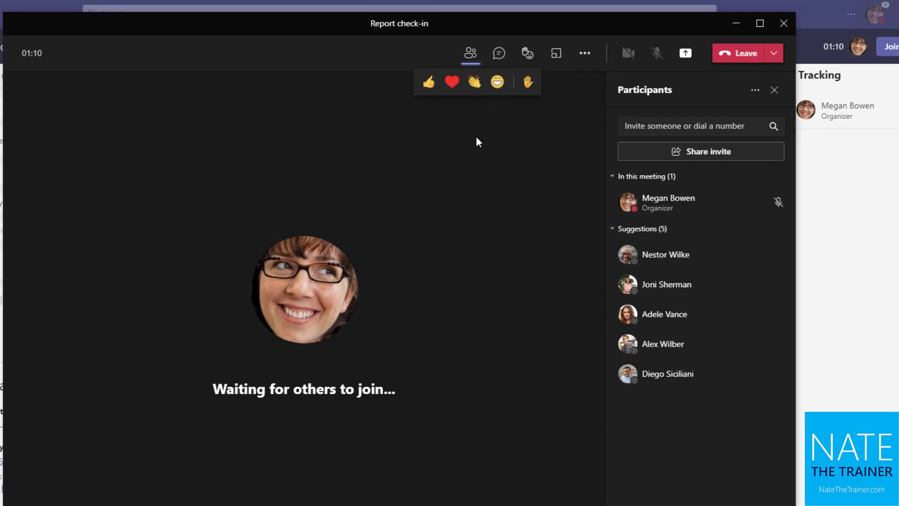
{"action": "left_click", "coordinate": [700, 125]}
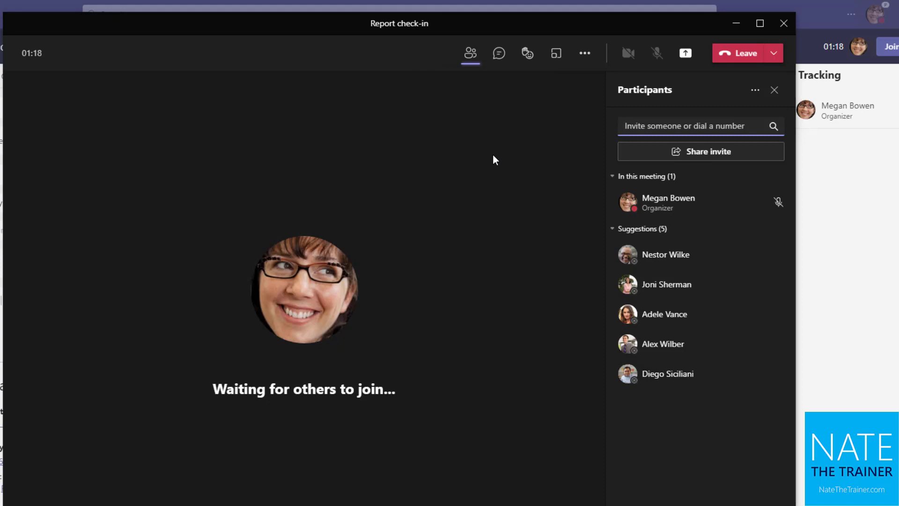
{"action": "left_click", "coordinate": [527, 53]}
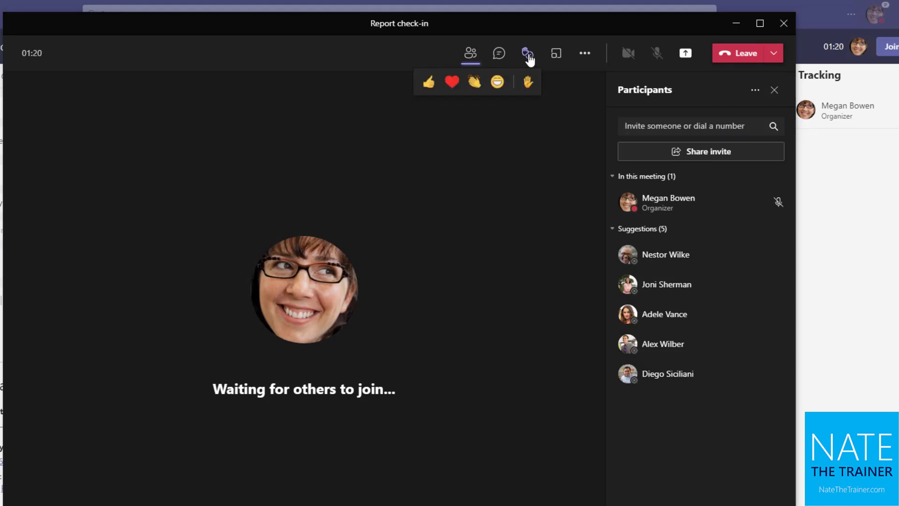
{"action": "mouse_move", "coordinate": [496, 82]}
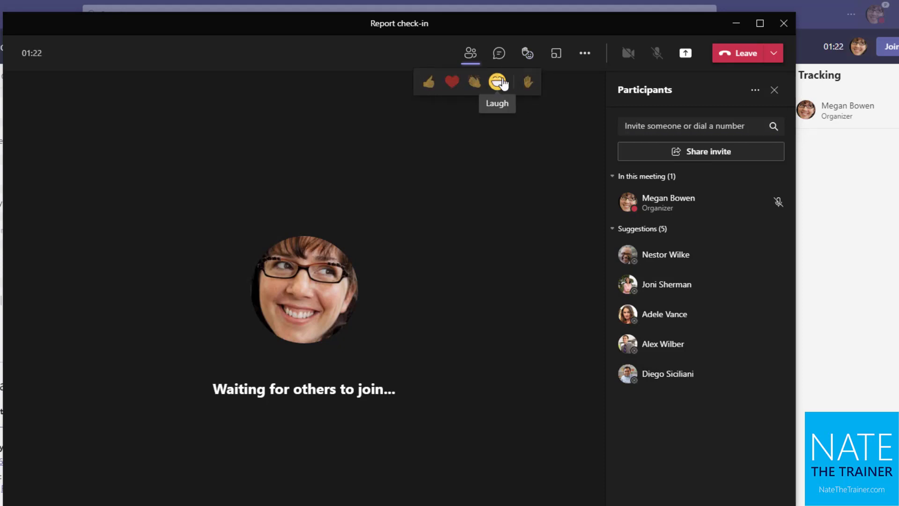
{"action": "mouse_move", "coordinate": [429, 81]}
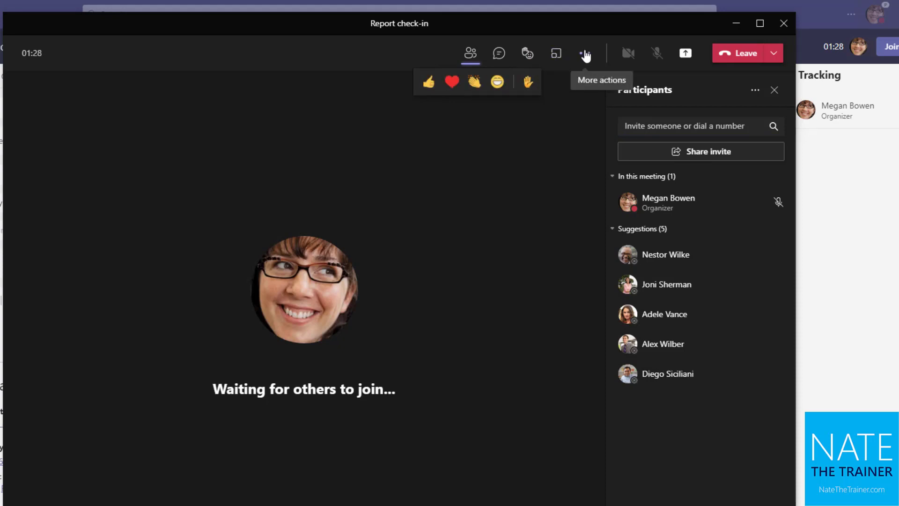
- Show the More actions menu with live captions, recording and other meeting options
{"action": "left_click", "coordinate": [583, 53]}
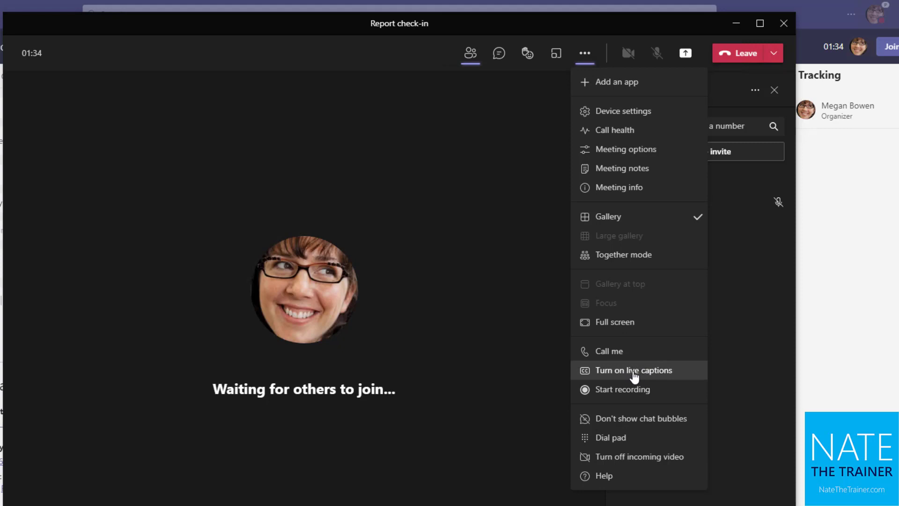
{"action": "mouse_move", "coordinate": [632, 369]}
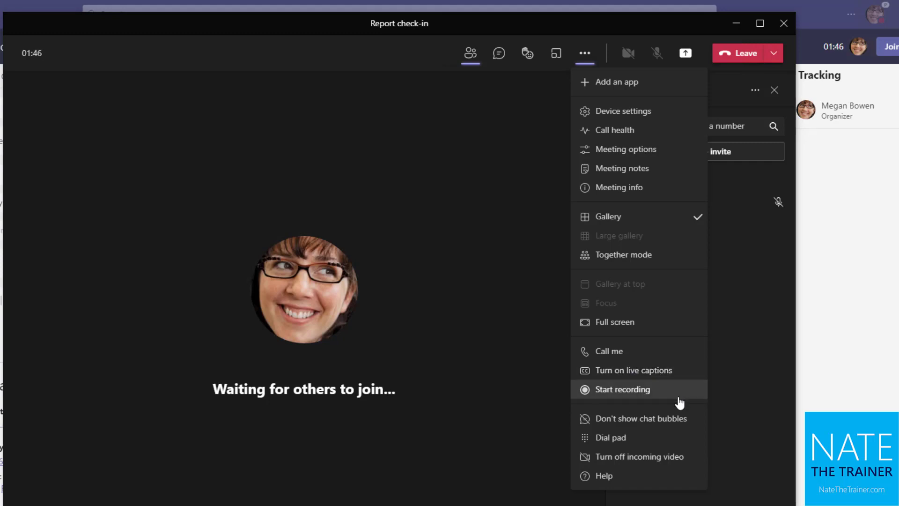
{"action": "mouse_move", "coordinate": [640, 418]}
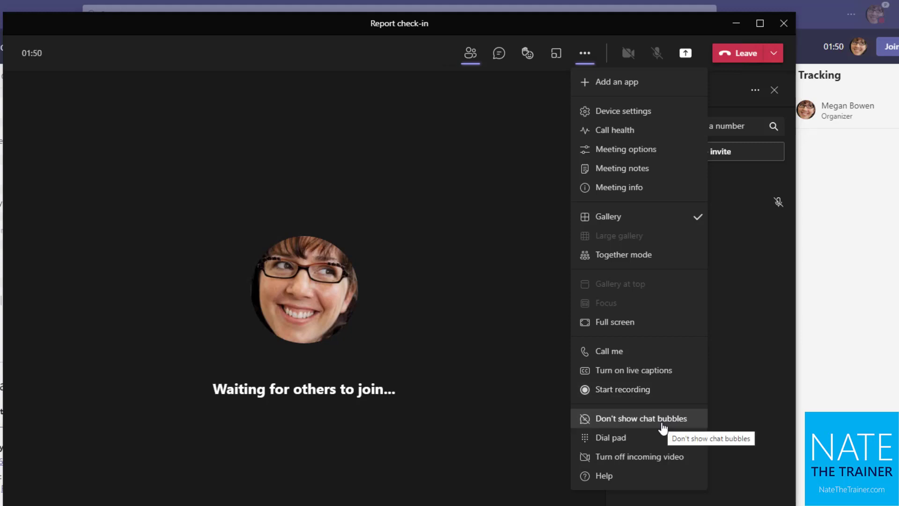
{"action": "mouse_move", "coordinate": [335, 111]}
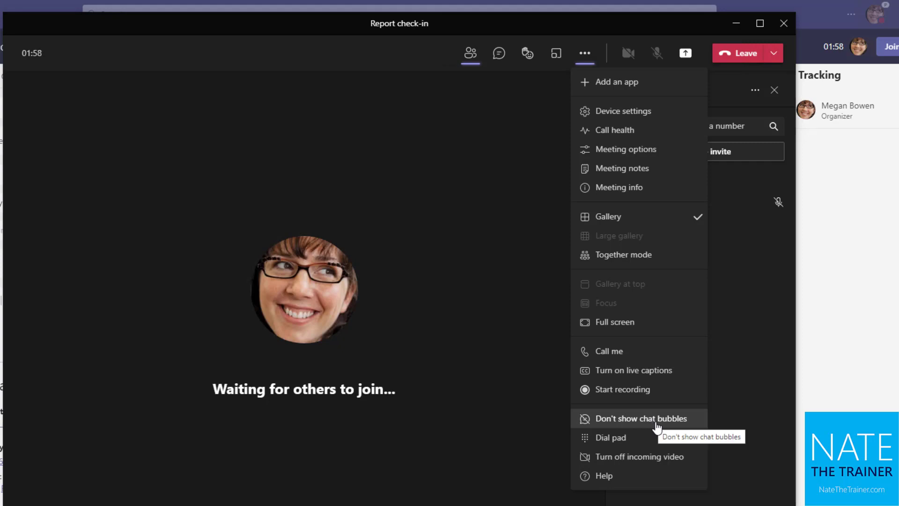
{"action": "mouse_move", "coordinate": [730, 152]}
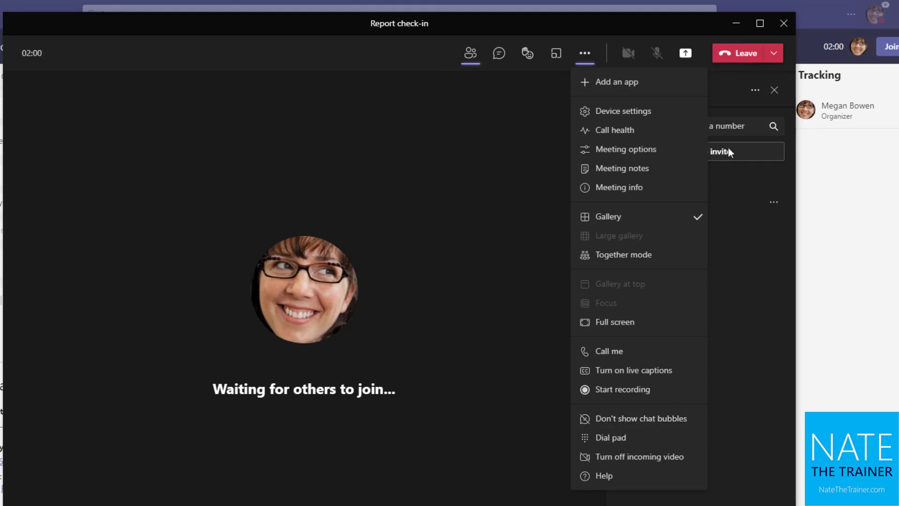
{"action": "mouse_move", "coordinate": [746, 53]}
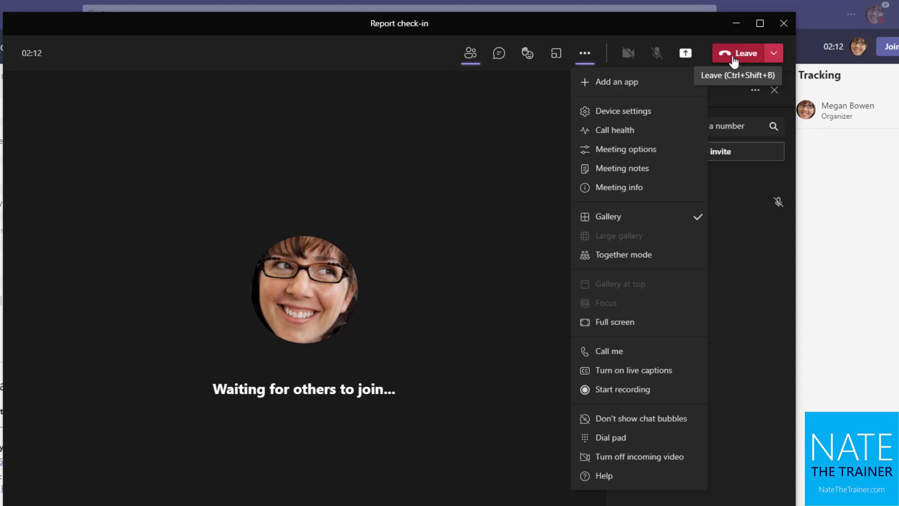
{"action": "mouse_move", "coordinate": [773, 57]}
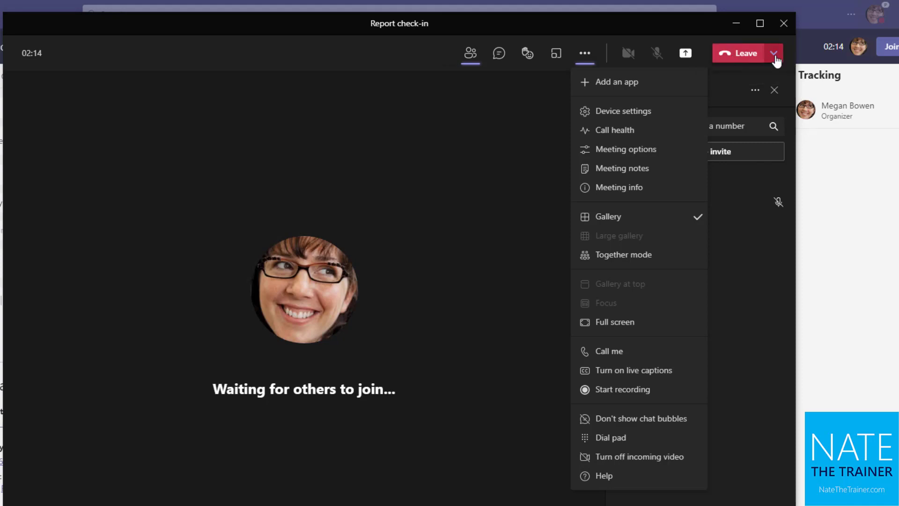
- Show the Leave dropdown offering Leave or End meeting
{"action": "left_click", "coordinate": [772, 52]}
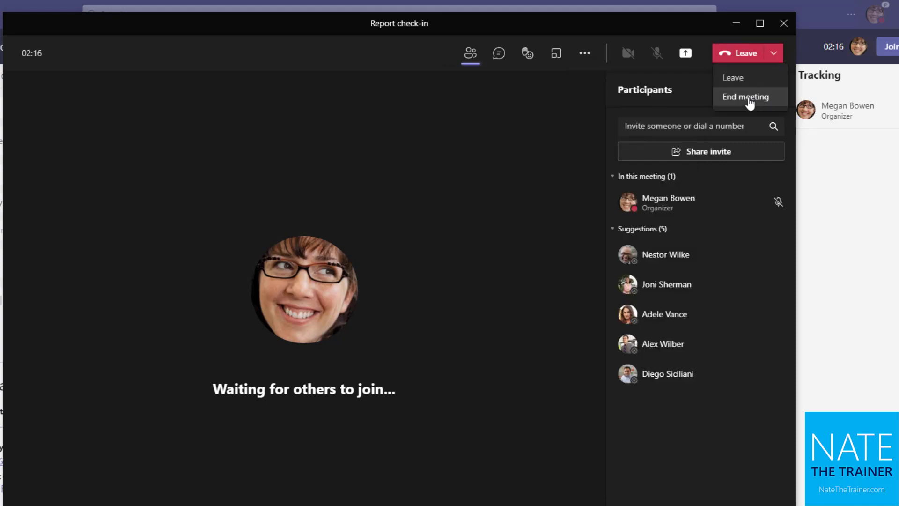
{"action": "mouse_move", "coordinate": [747, 53]}
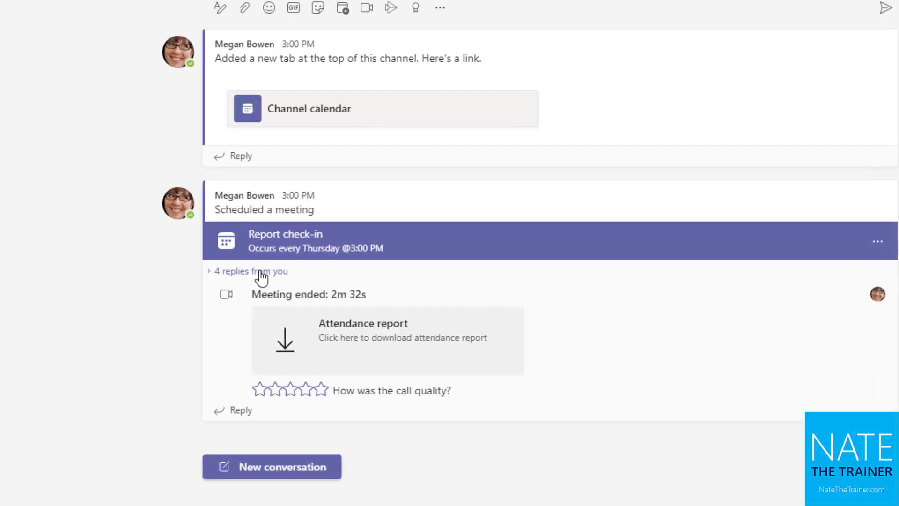
- Expand the '4 replies from you' thread under the Report check-in post and scroll through the meeting endings
{"action": "left_click", "coordinate": [251, 270]}
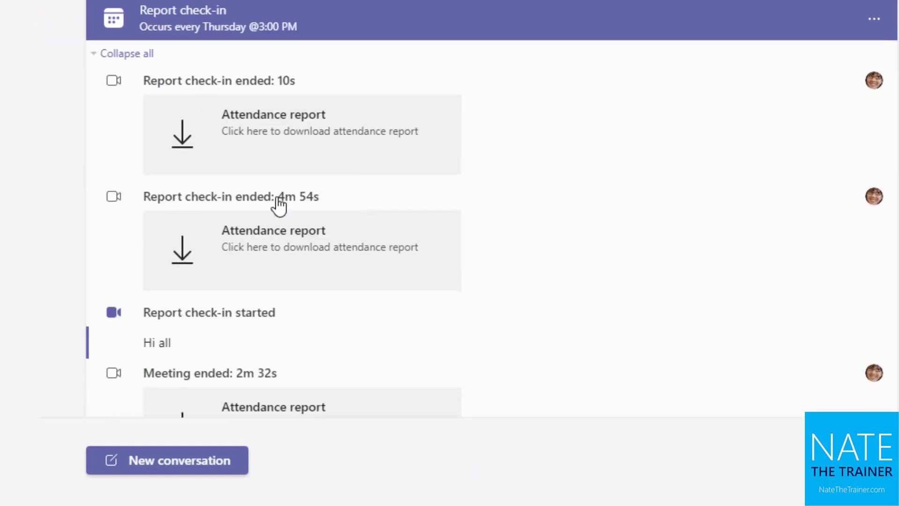
{"action": "scroll", "scroll_direction": "down", "scroll_amount": 3}
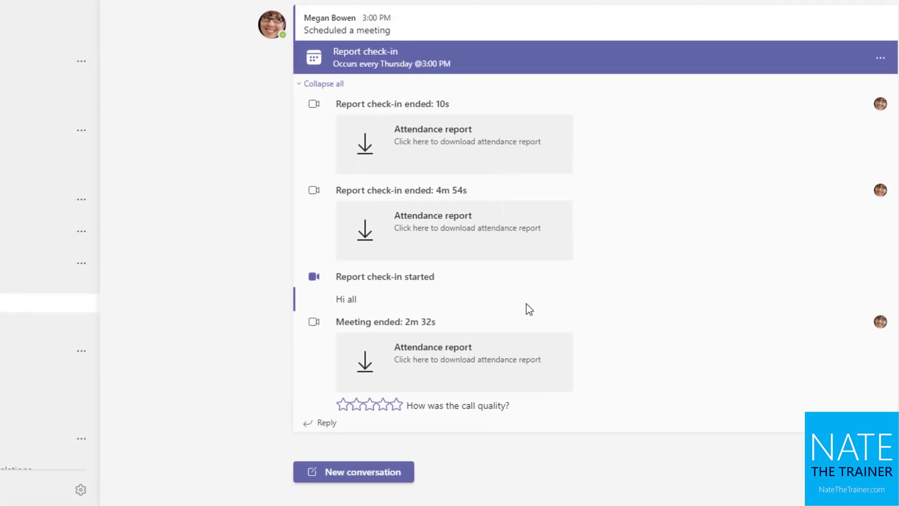
{"action": "mouse_move", "coordinate": [404, 102]}
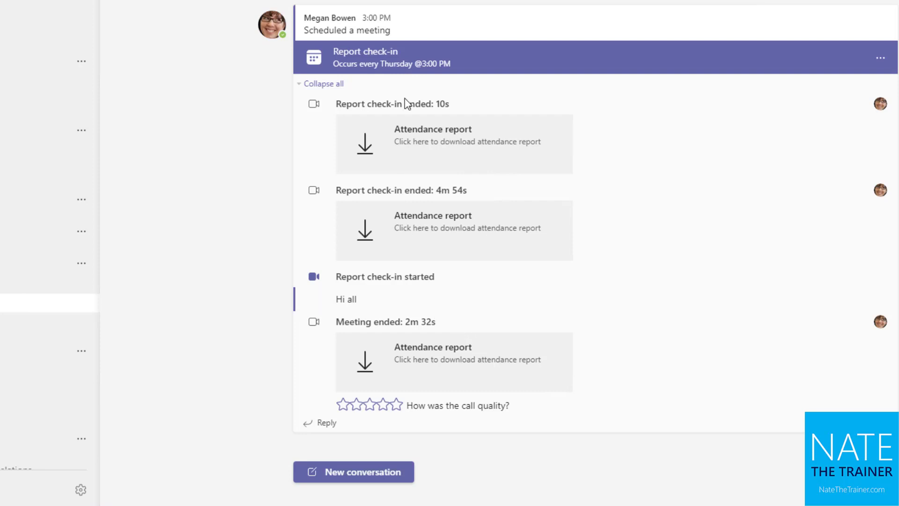
{"action": "mouse_move", "coordinate": [463, 433]}
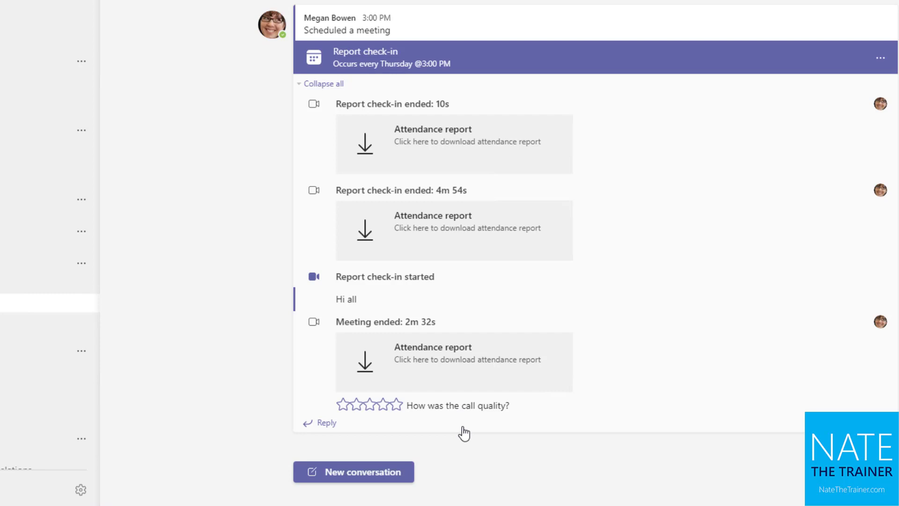
{"action": "mouse_move", "coordinate": [337, 116]}
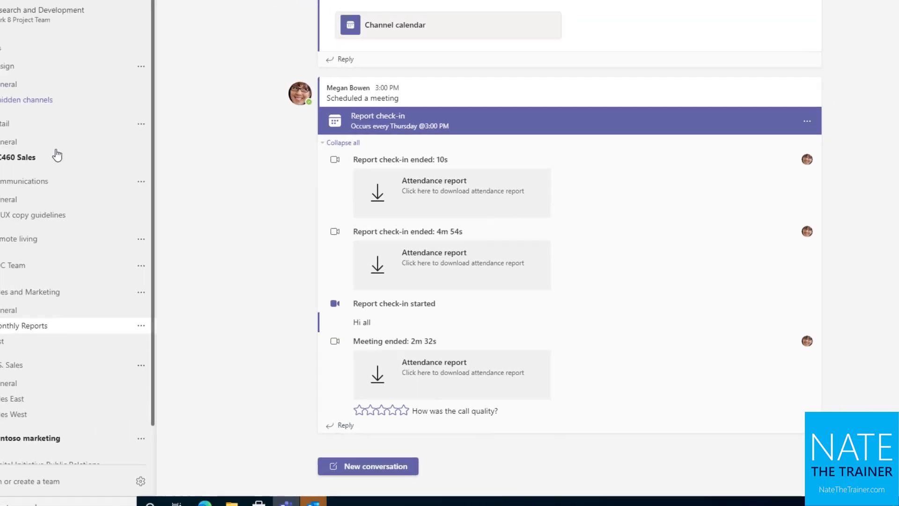
- Switch to Chat to show the recent group conversation about UI/UX copy guidelines
{"action": "left_click", "coordinate": [16, 62]}
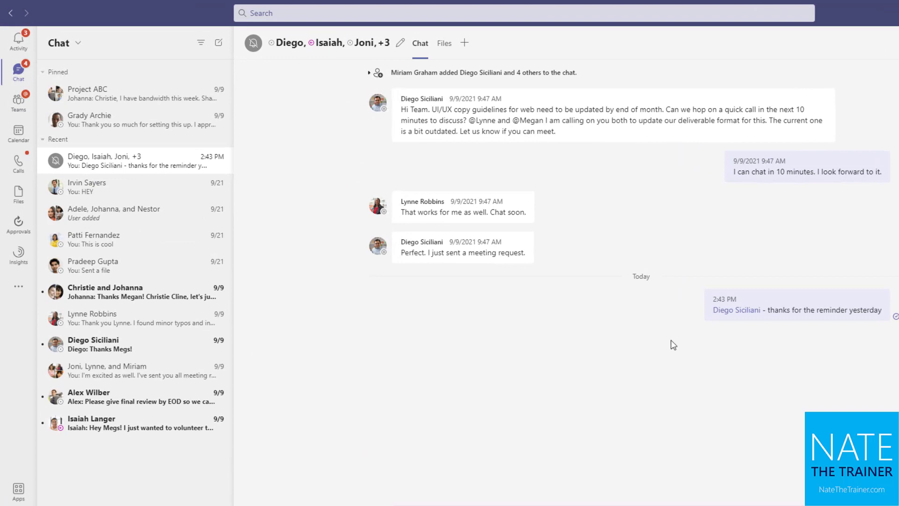
{"action": "mouse_move", "coordinate": [667, 497]}
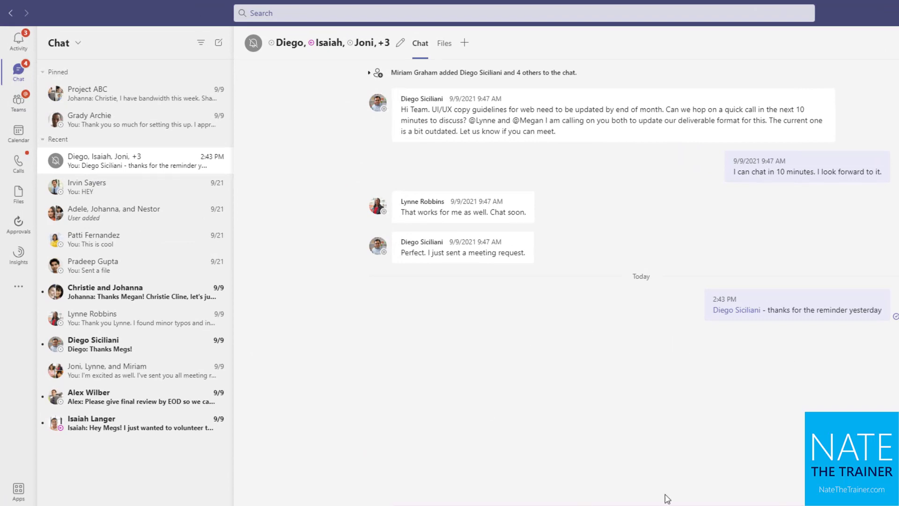
{"action": "mouse_move", "coordinate": [437, 430]}
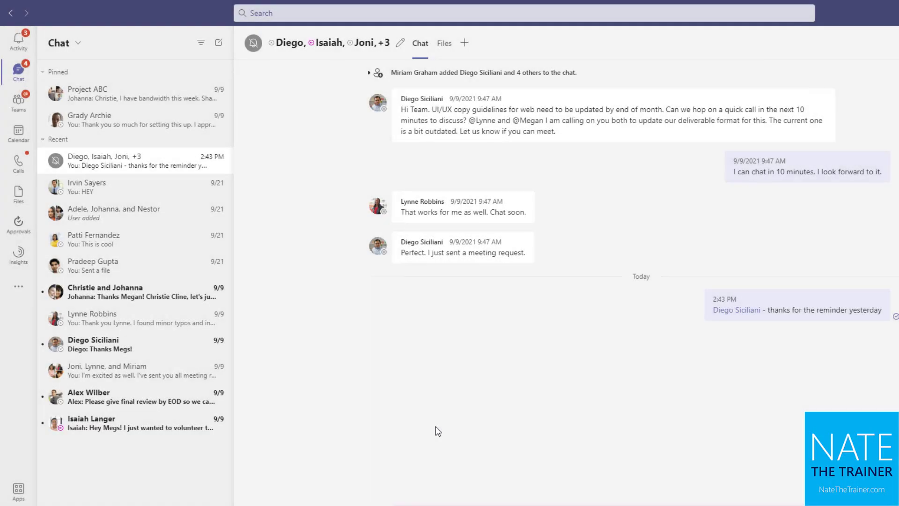